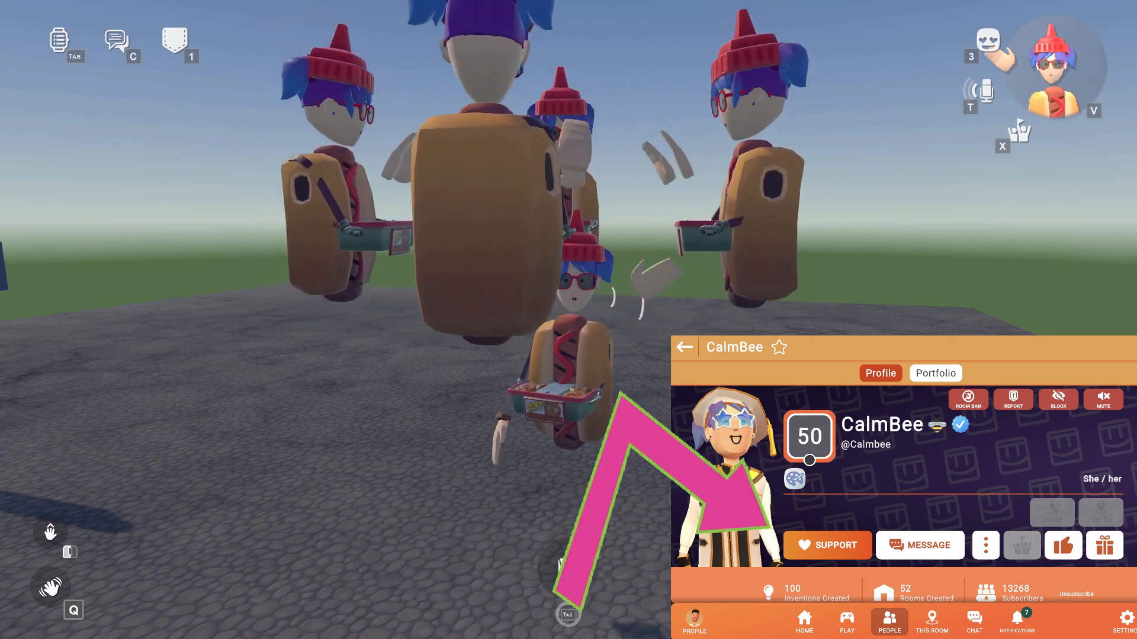
# Close the other player's profile card so the room is clear for building.
pyautogui.click(689, 346)
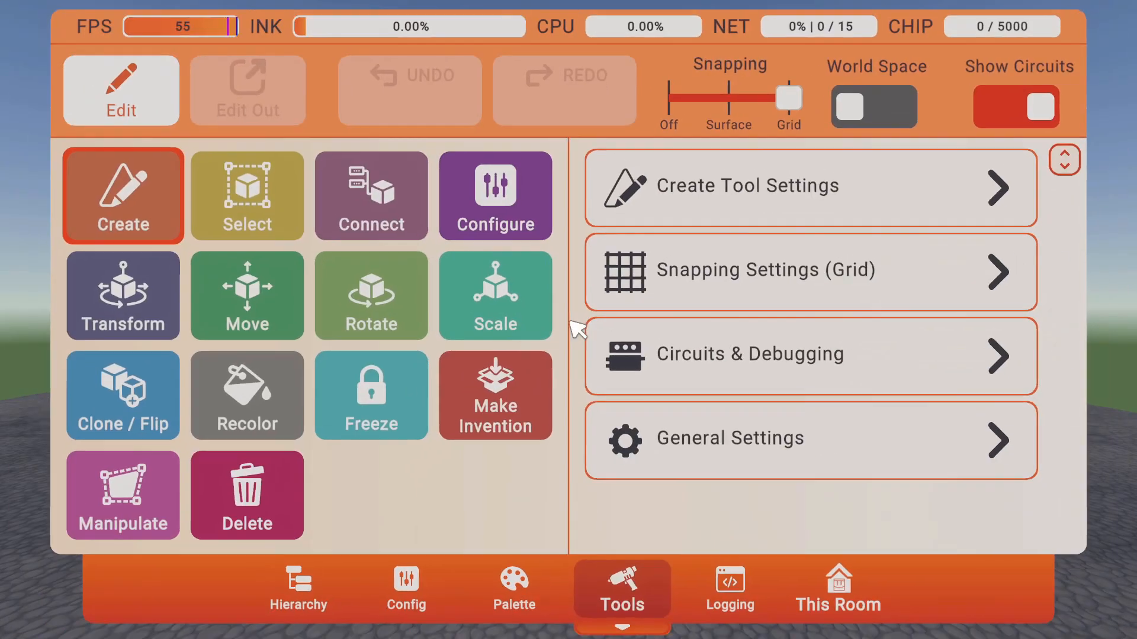
# Search the Palette for 'holot' and spawn a Holotar Projector with its control chips.
pyautogui.click(513, 592)
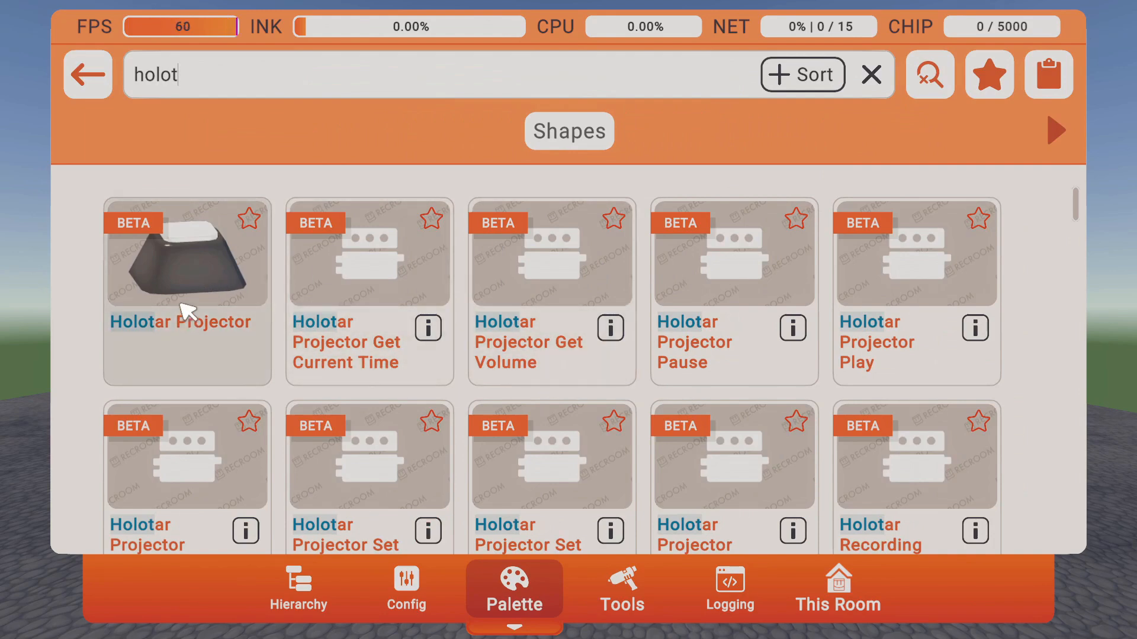
pyautogui.click(187, 267)
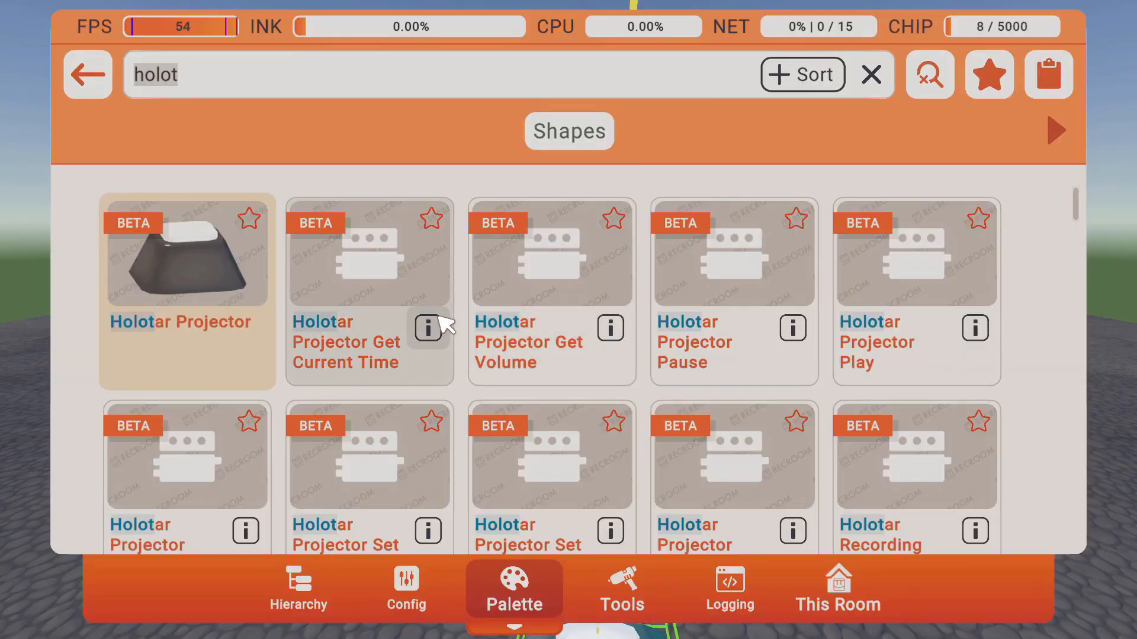
pyautogui.moveTo(804, 334)
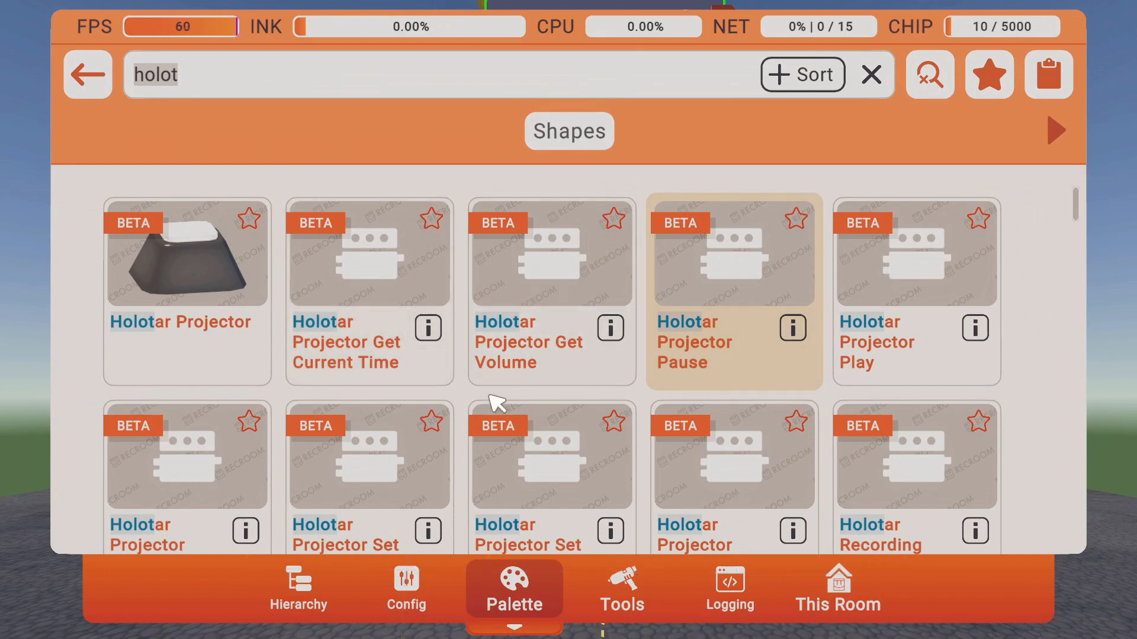
pyautogui.scroll(-3)
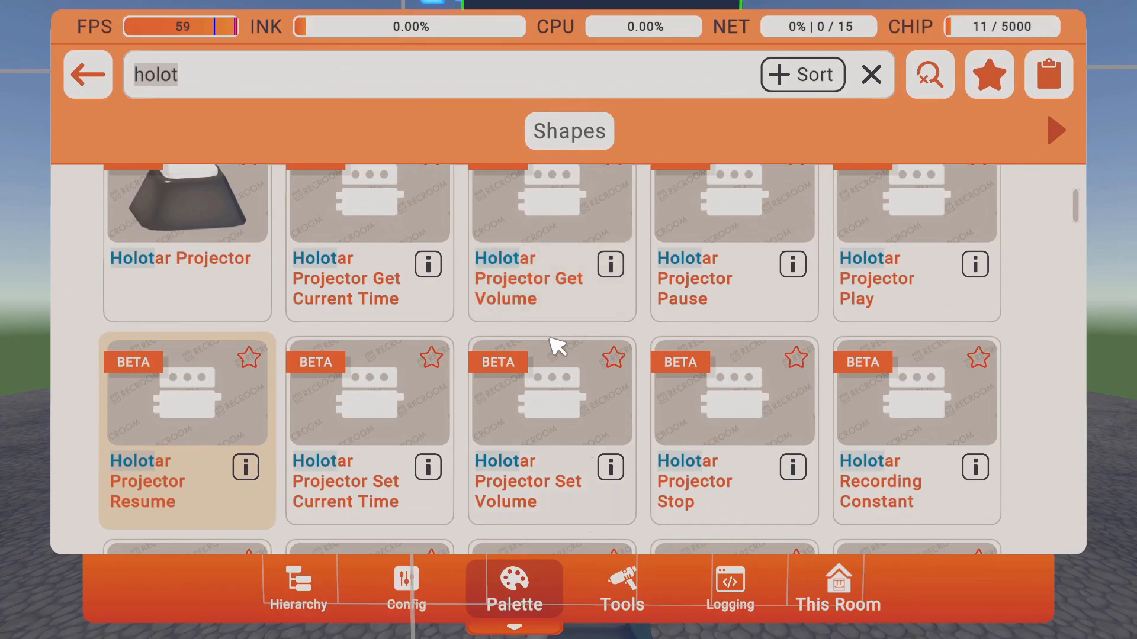
pyautogui.moveTo(728, 442)
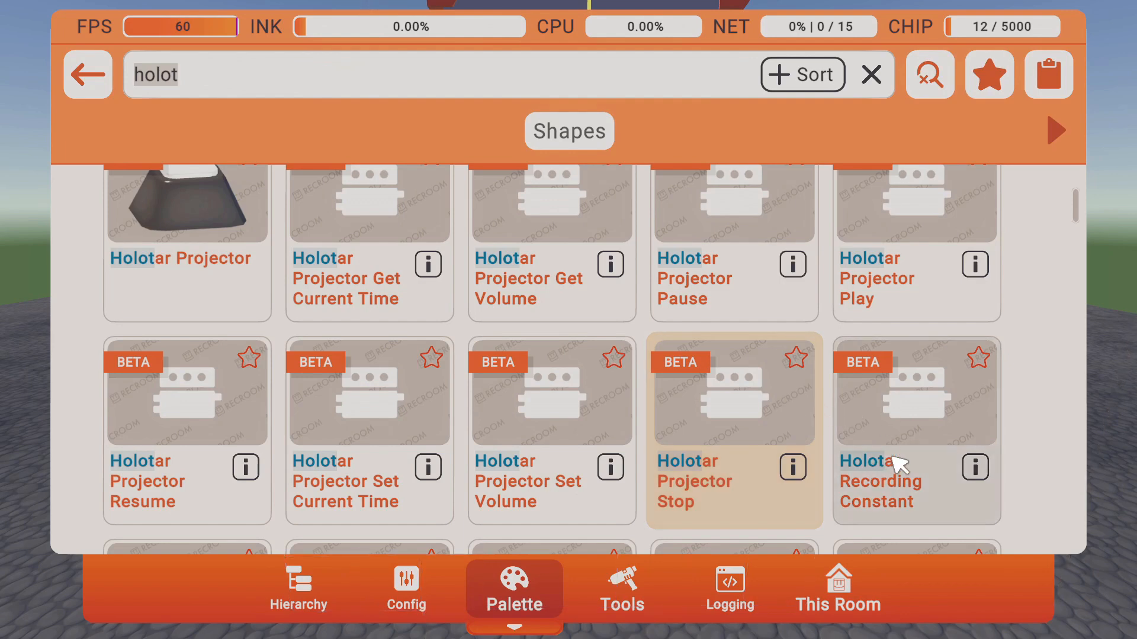
pyautogui.moveTo(922, 479)
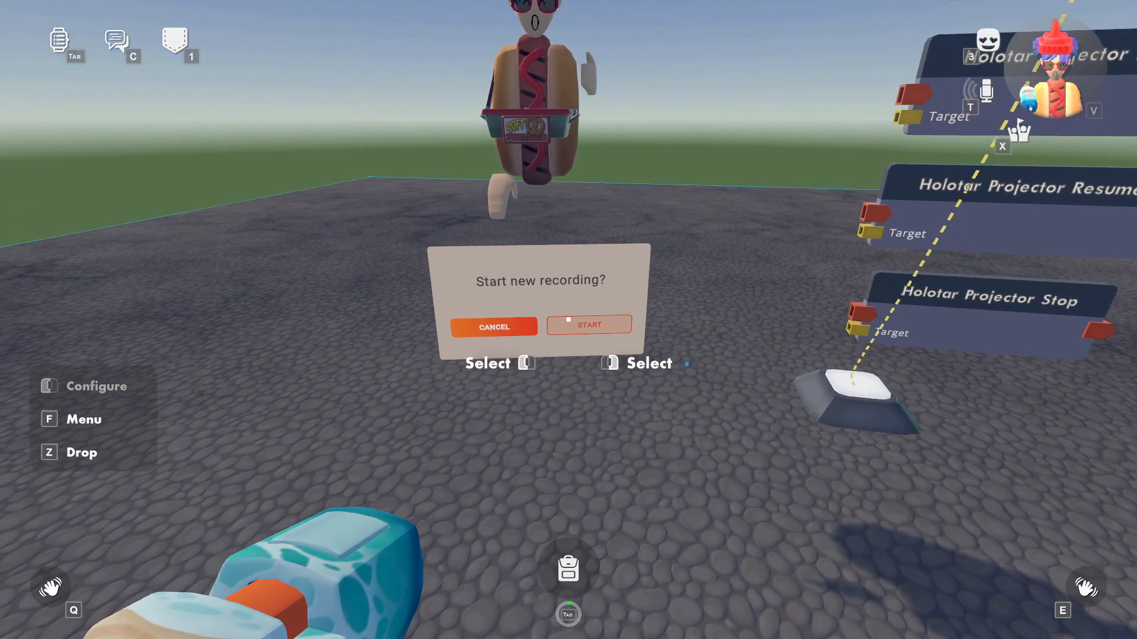
# Start a new Holotar recording, perform the dance, and finish keeping the recording.
pyautogui.click(590, 324)
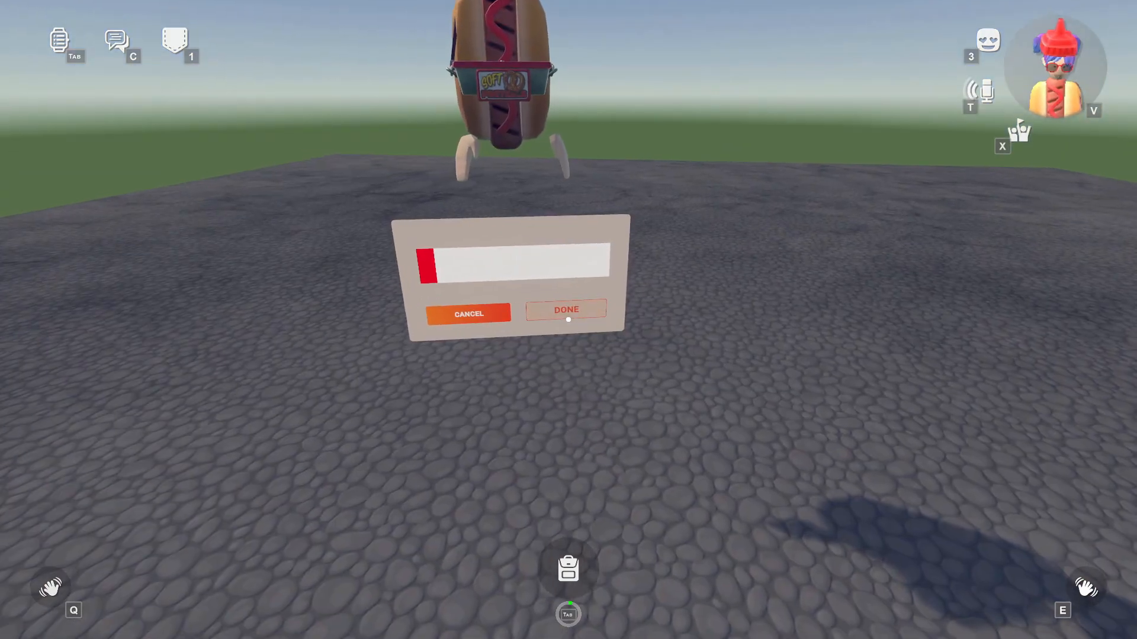
pyautogui.click(566, 312)
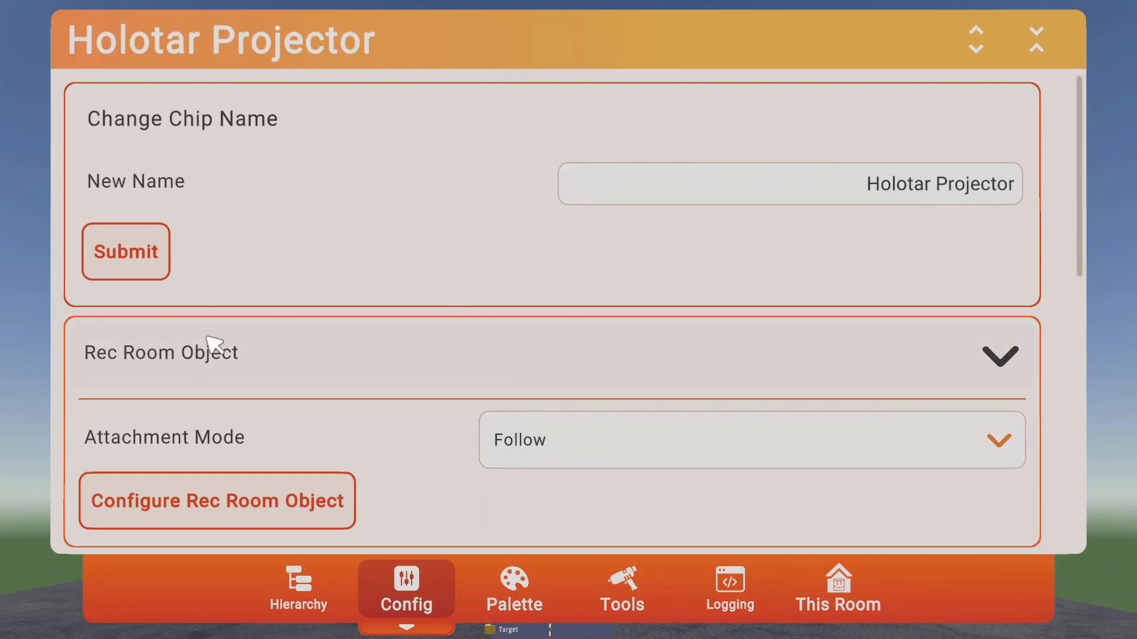
# Search the Palette for 'but', spawn a button, and configure the cloned button's message as Resume.
pyautogui.click(622, 601)
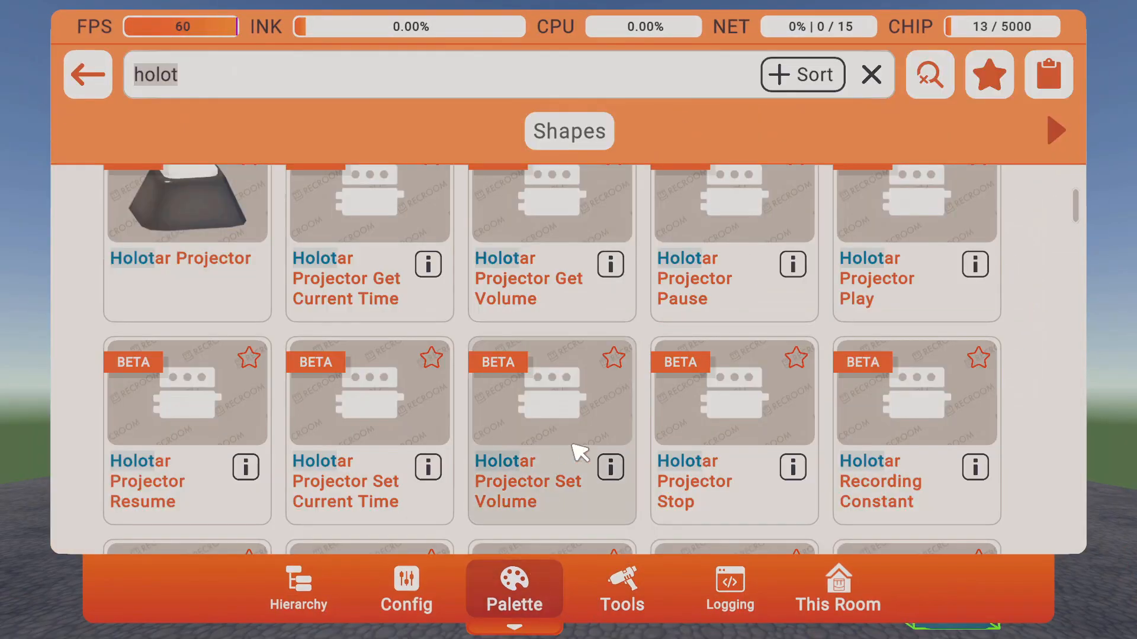
pyautogui.write('but')
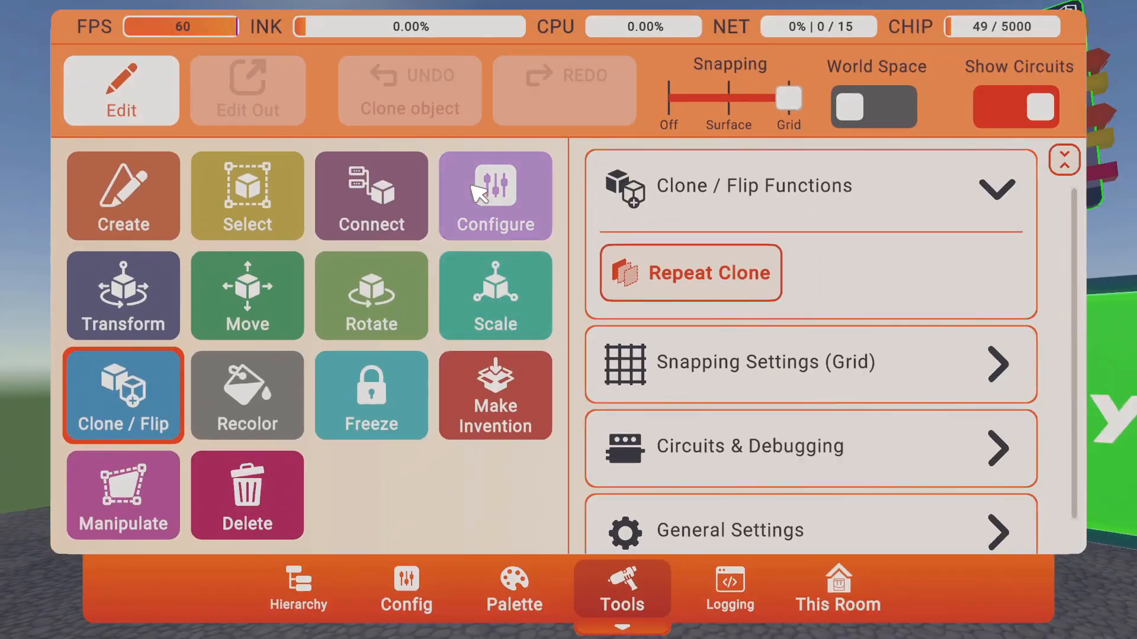
pyautogui.click(406, 590)
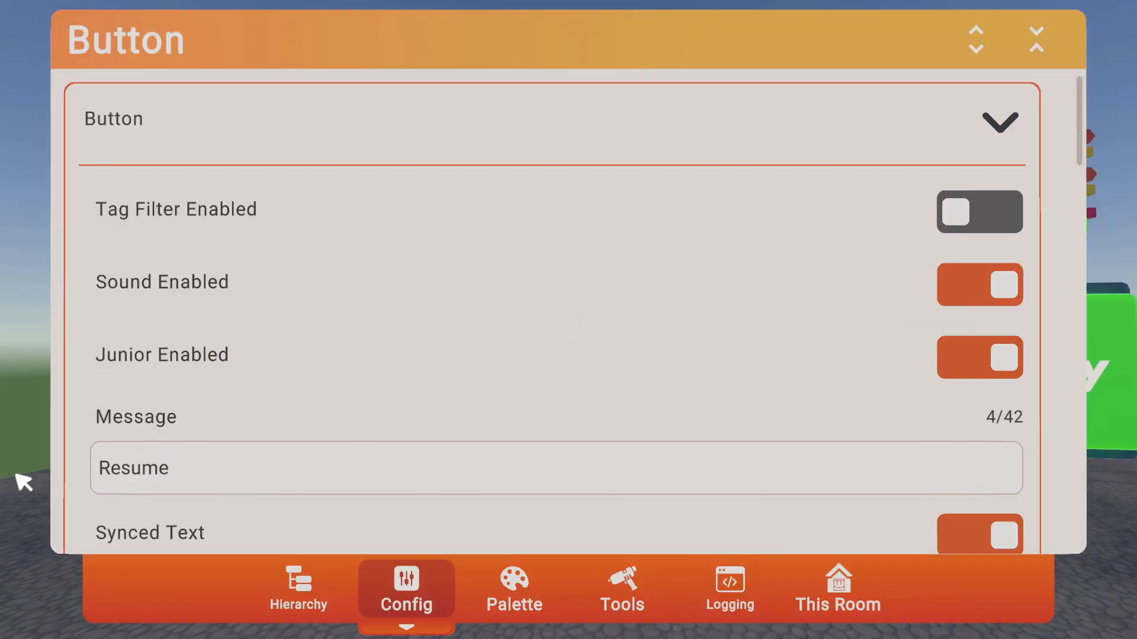
pyautogui.click(621, 594)
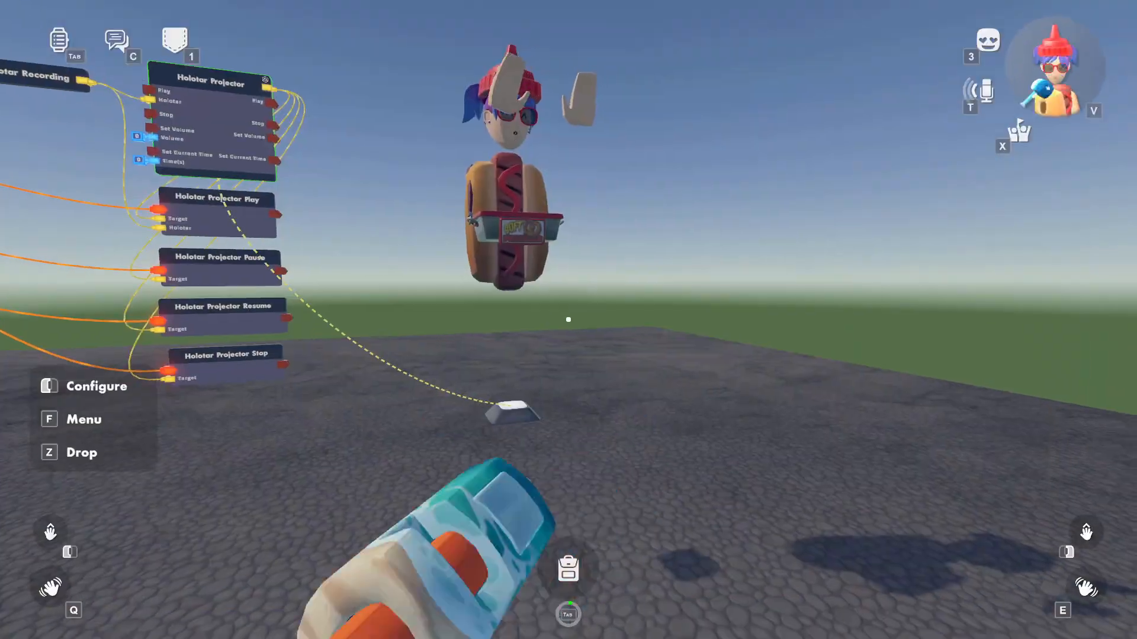
# In the projector's config, turn off Always Face Viewer and raise Holotar Scale to about 7.8.
pyautogui.click(97, 386)
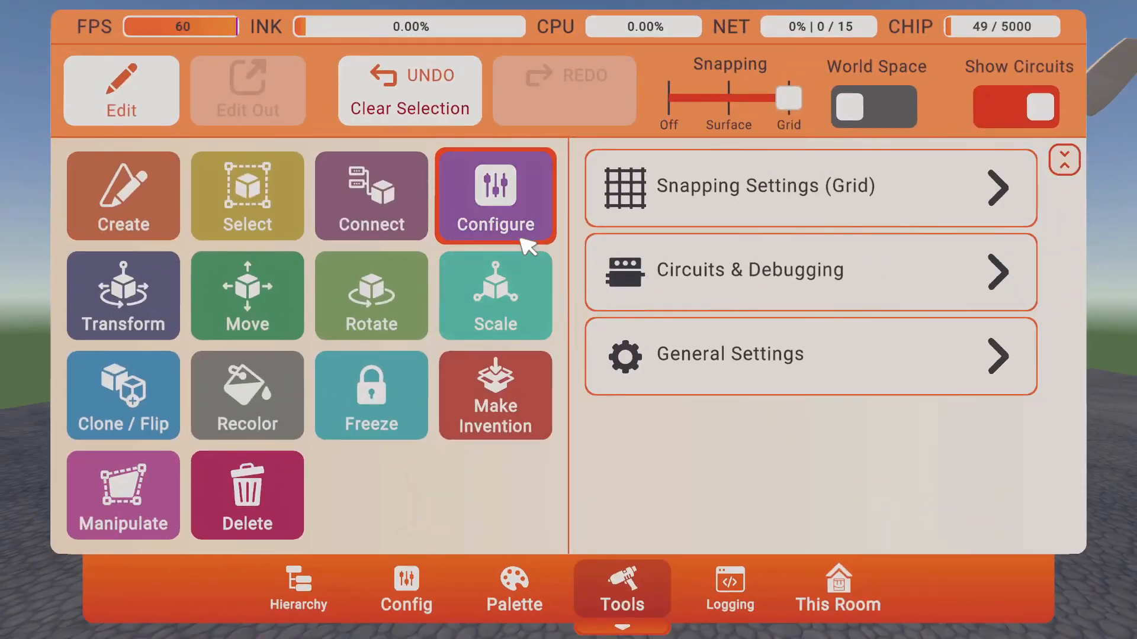
pyautogui.click(405, 589)
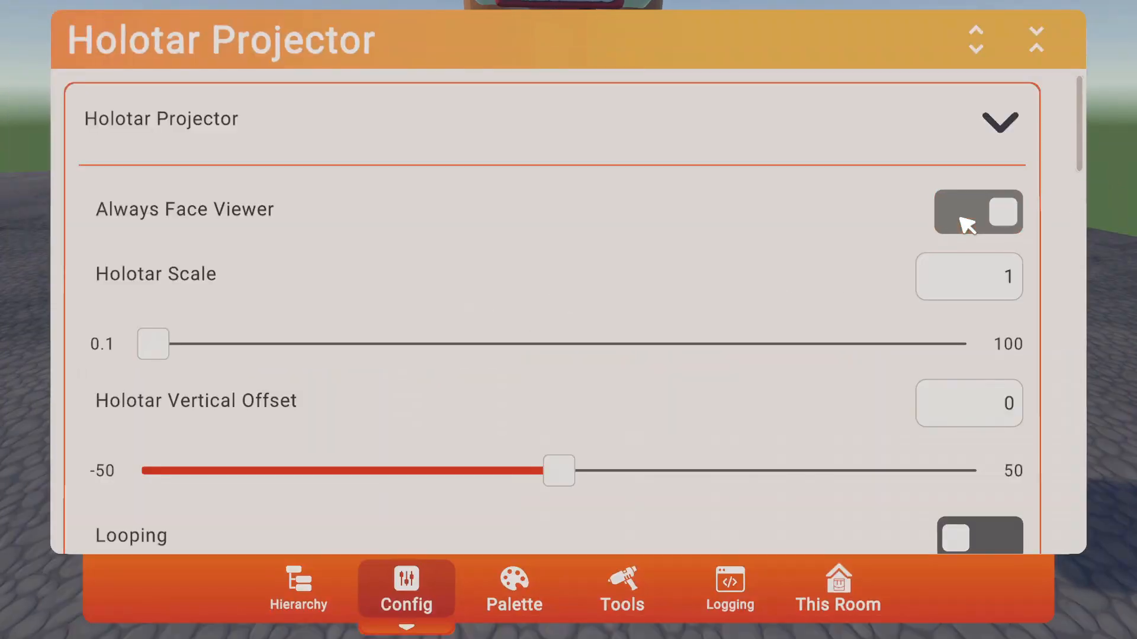
pyautogui.click(978, 214)
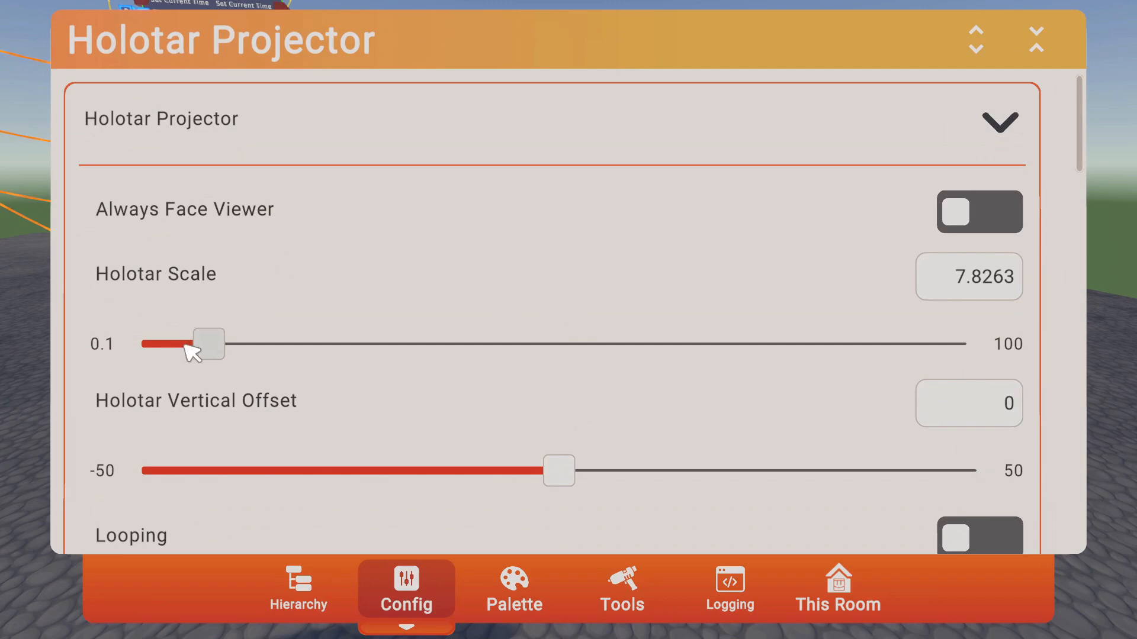
pyautogui.moveTo(208, 344); pyautogui.dragTo(150, 345)
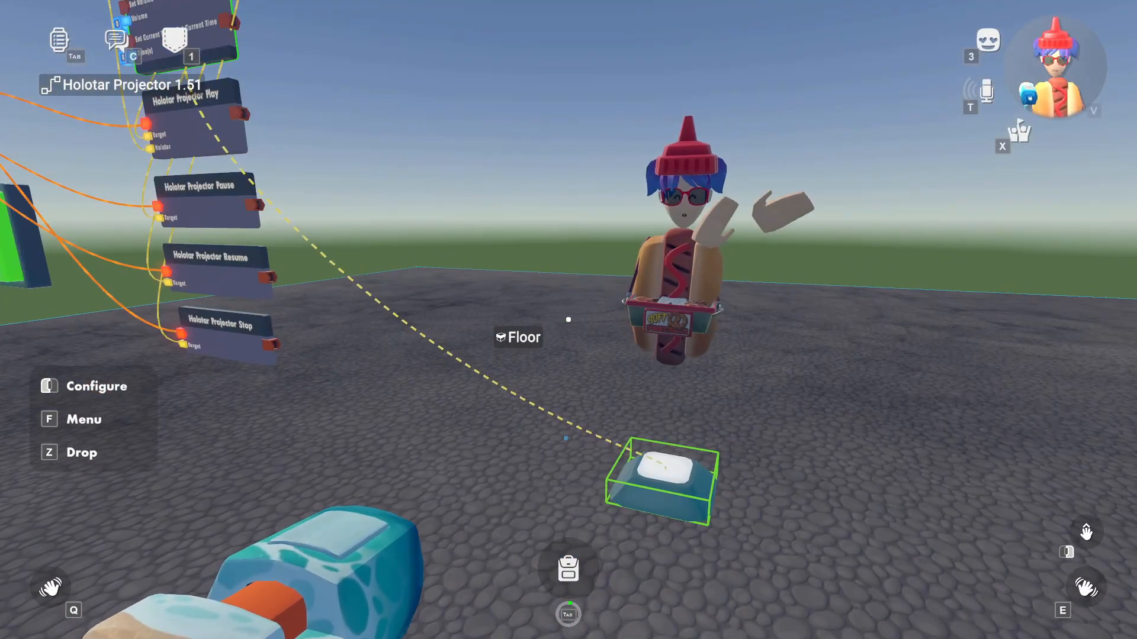
# Select the Holotar Projector on the floor with the Maker Pen.
pyautogui.click(97, 386)
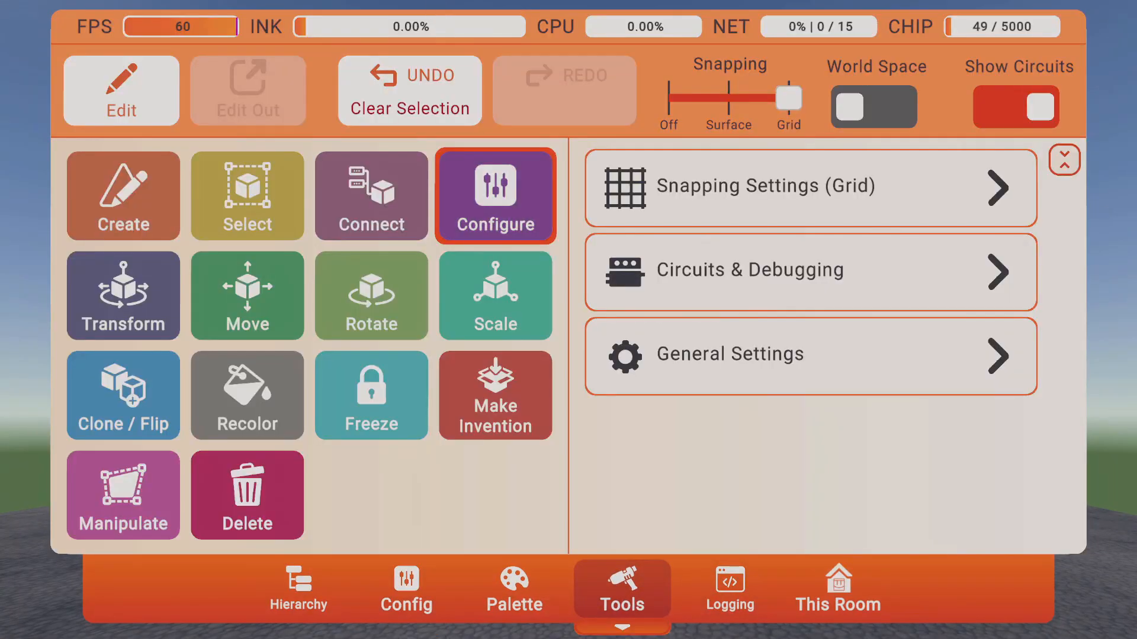
pyautogui.click(406, 589)
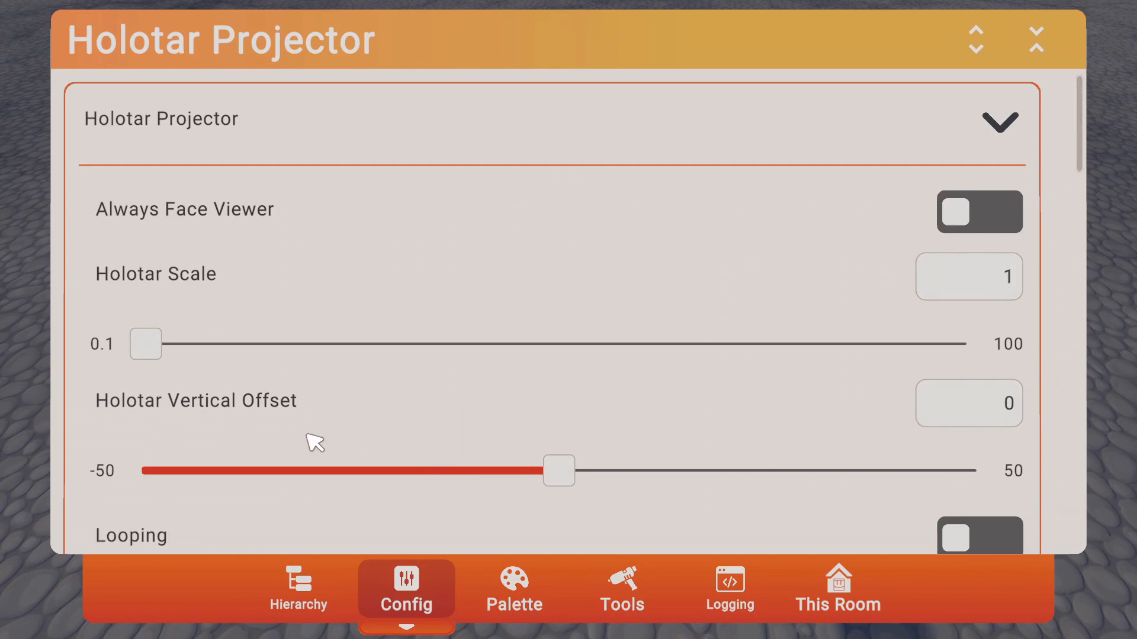
pyautogui.moveTo(432, 366)
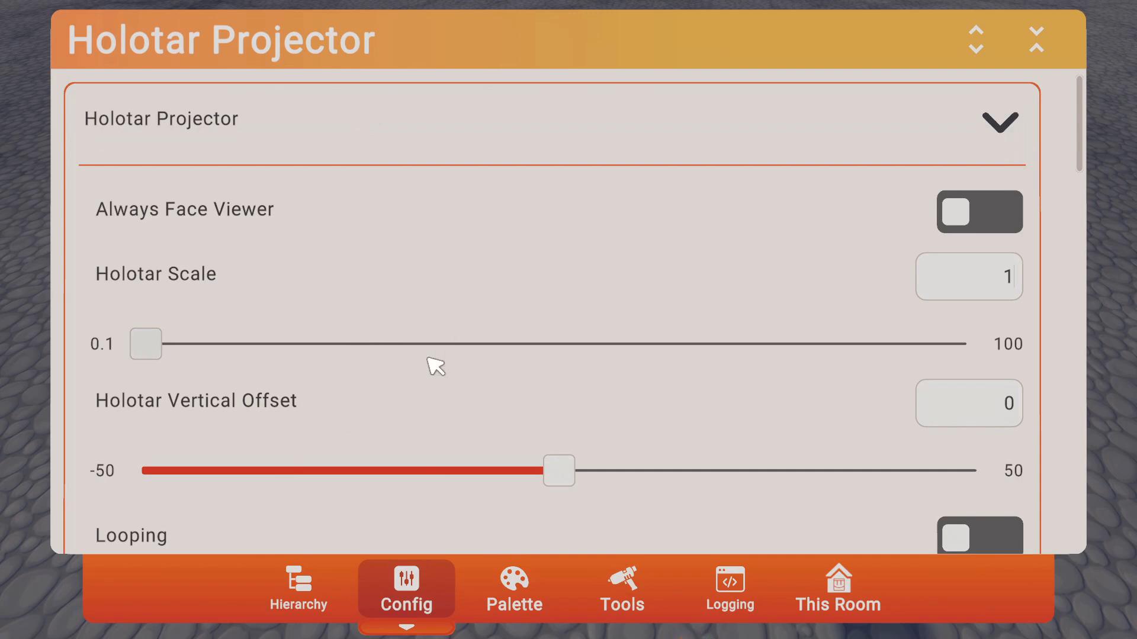
pyautogui.moveTo(549, 438)
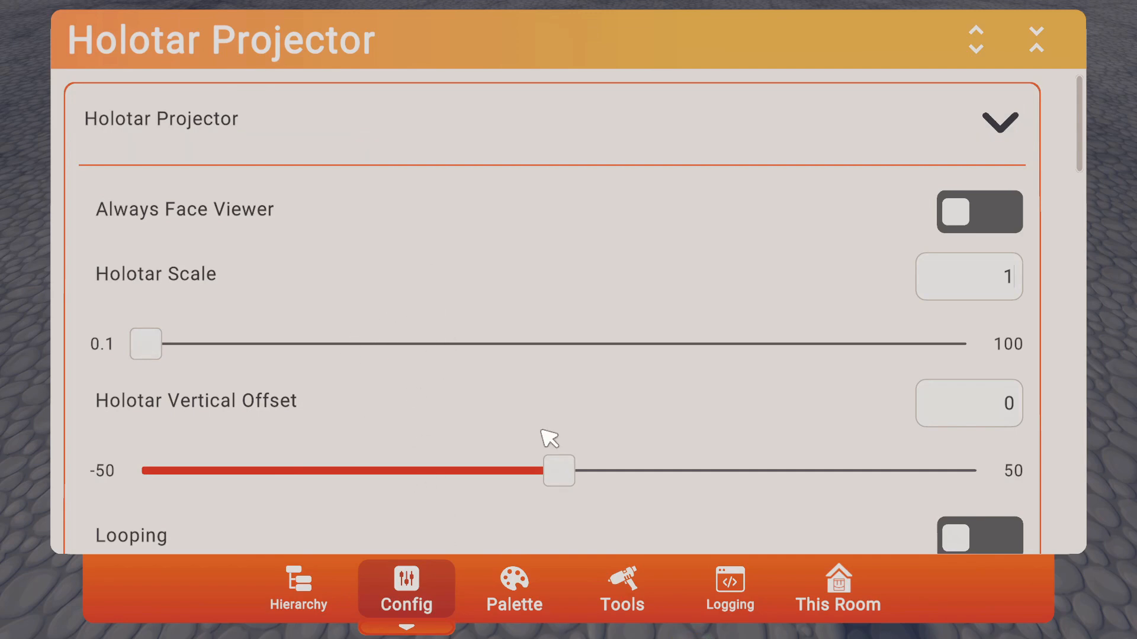
pyautogui.scroll(-3)
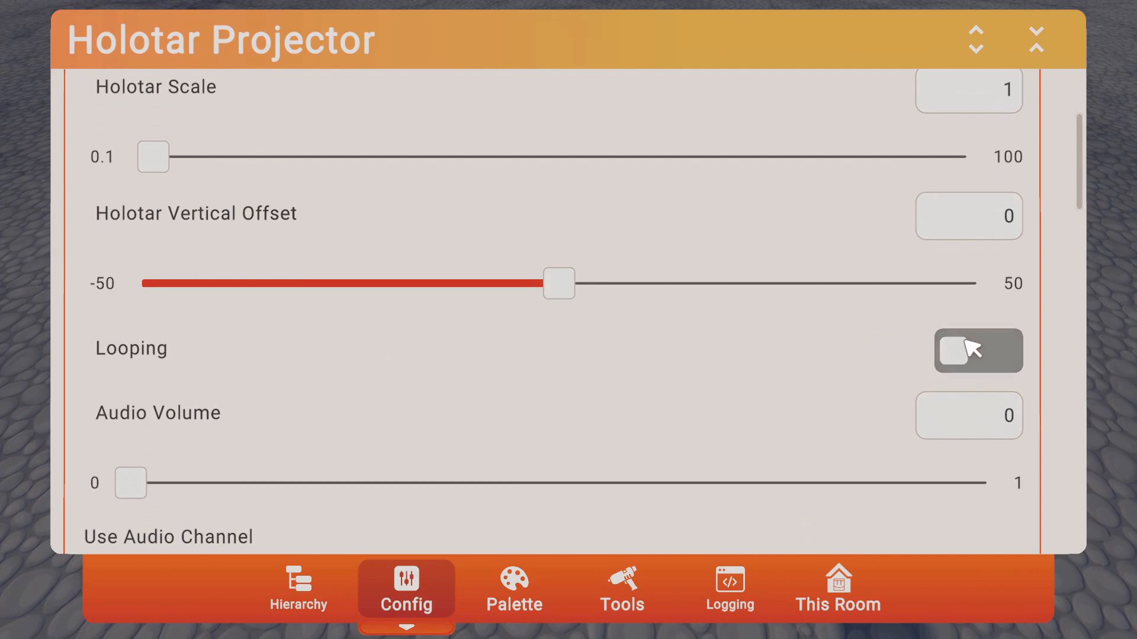
pyautogui.click(976, 365)
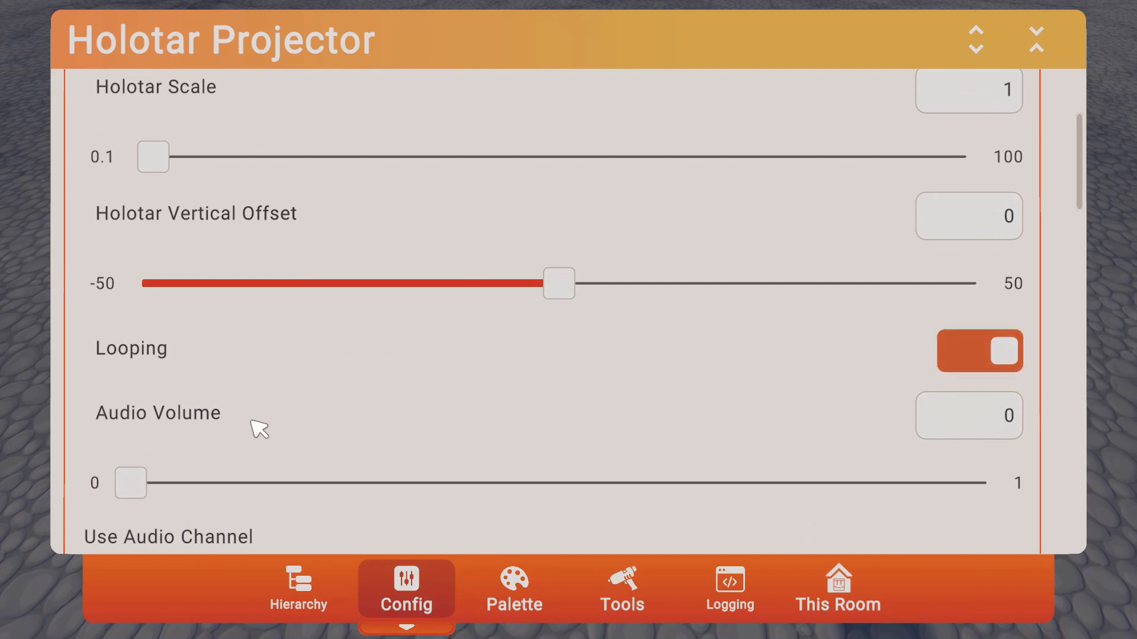
pyautogui.moveTo(284, 377)
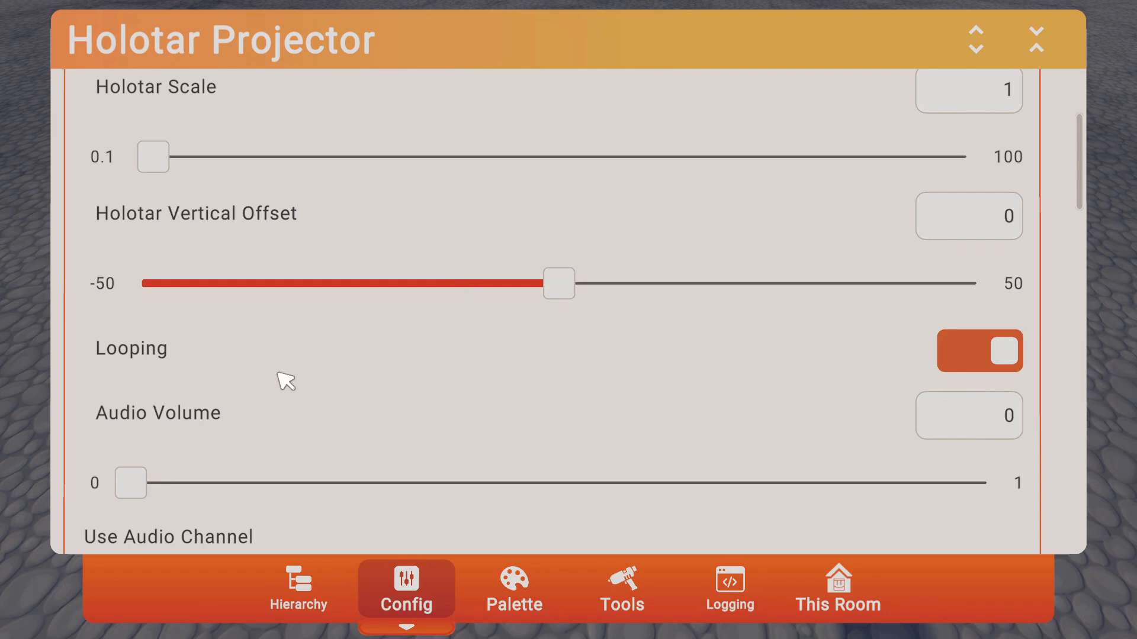
pyautogui.scroll(-3)
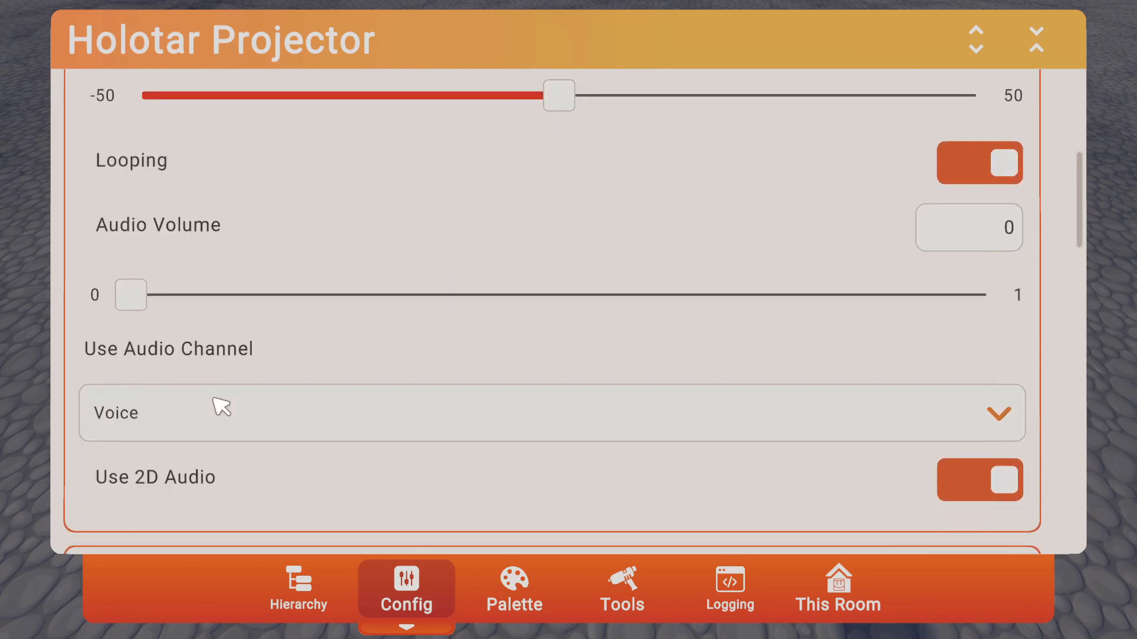
pyautogui.scroll(-3)
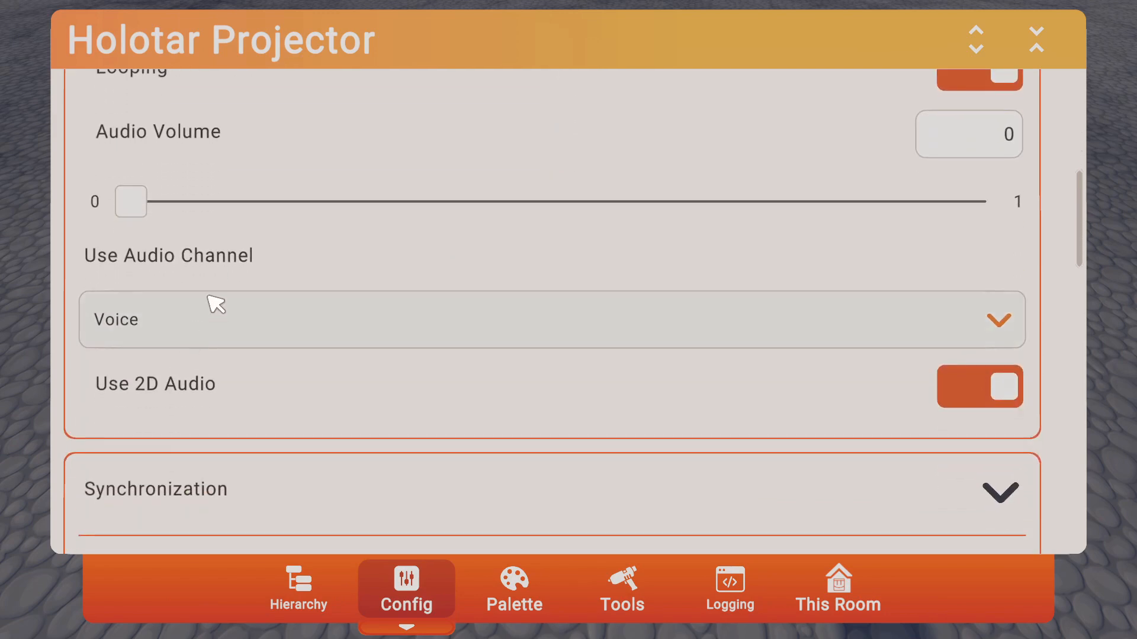
pyautogui.moveTo(278, 362)
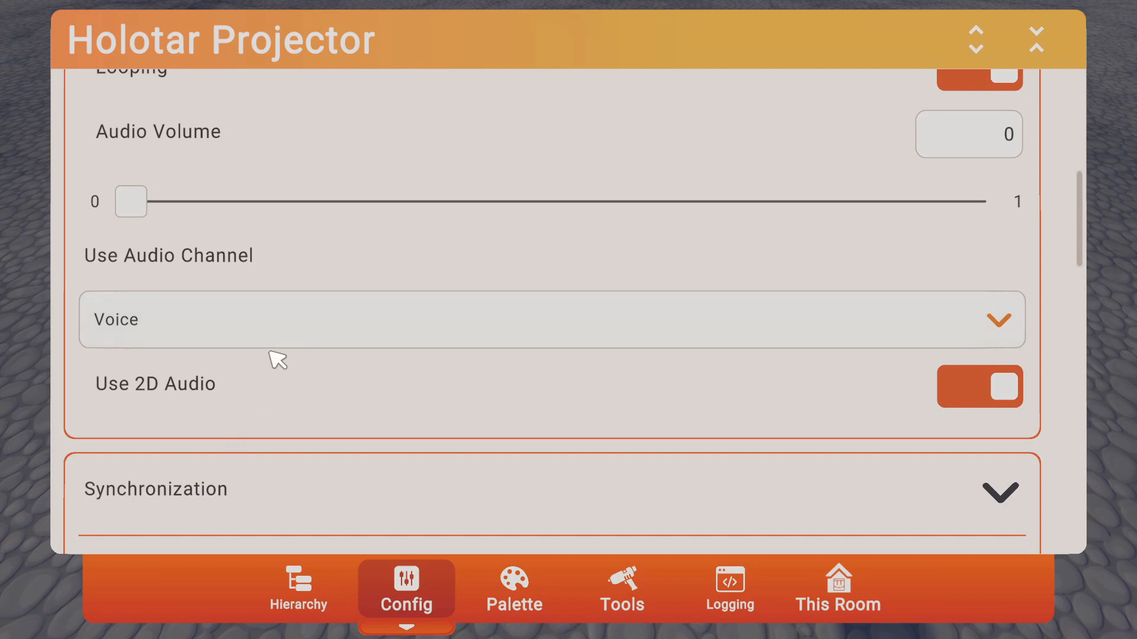
pyautogui.scroll(-3)
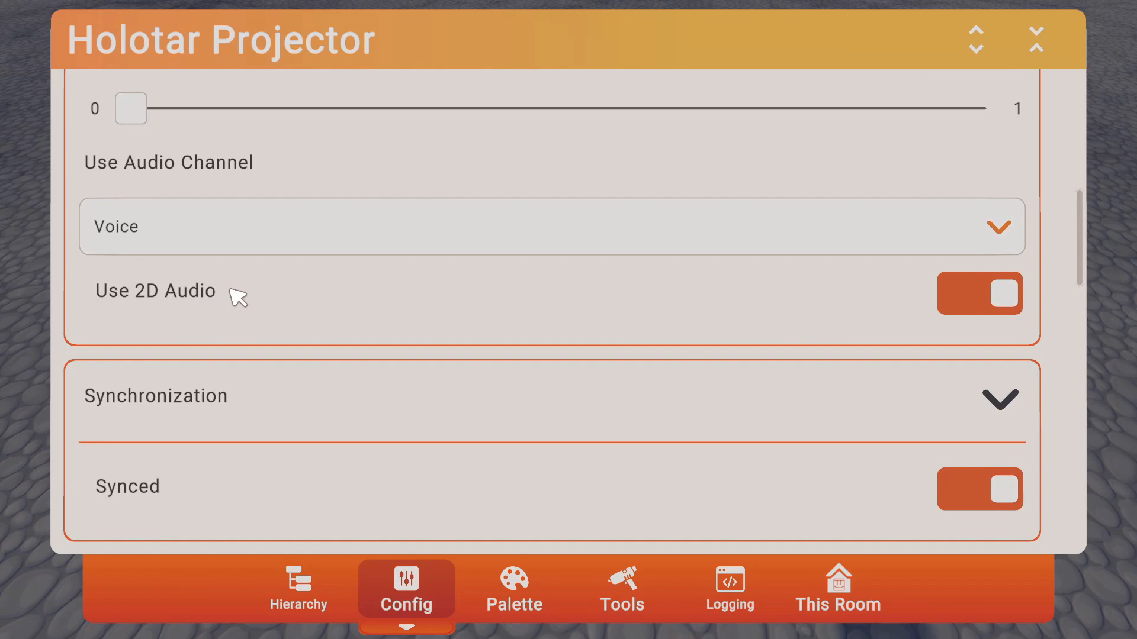
pyautogui.moveTo(210, 344)
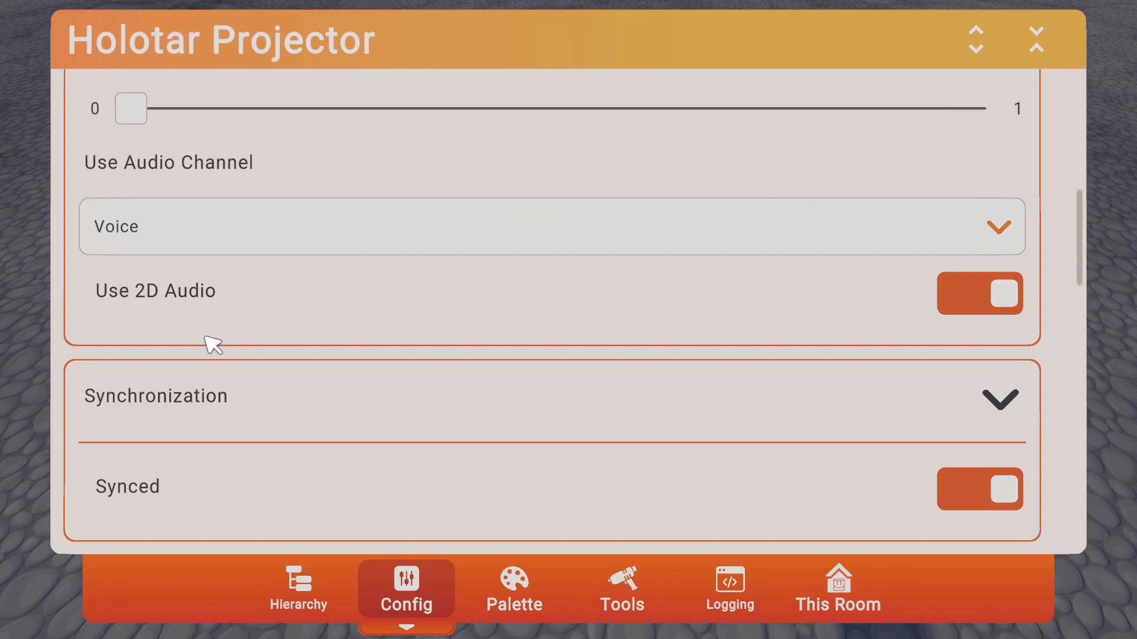
pyautogui.moveTo(175, 509)
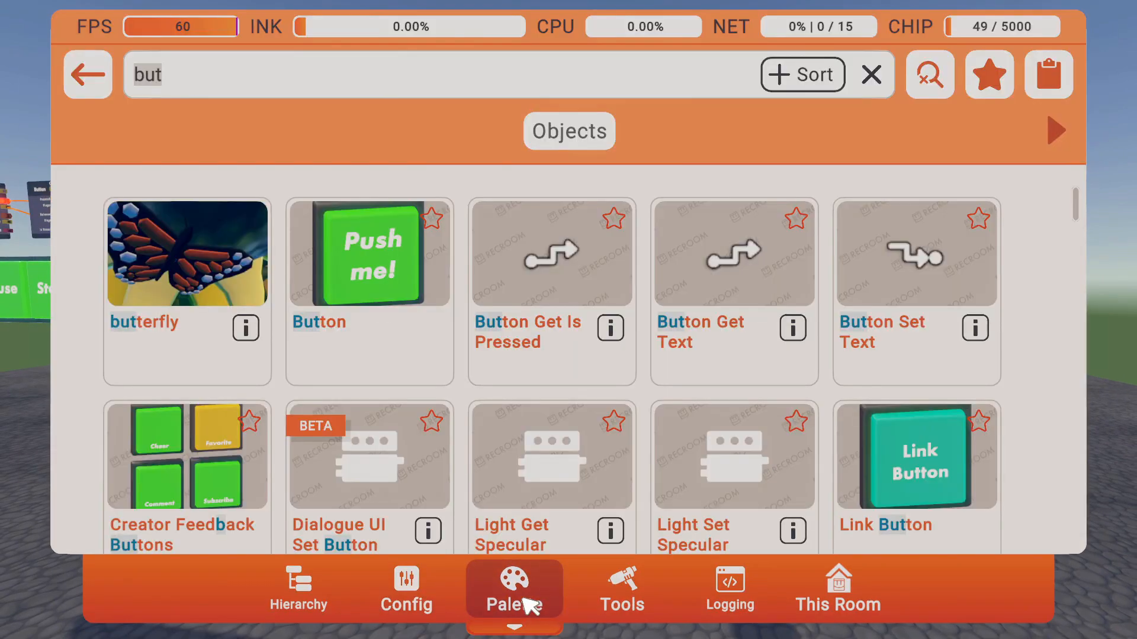
# Search the Palette for 'rot' to spawn and place a Rotator.
pyautogui.write('rot')
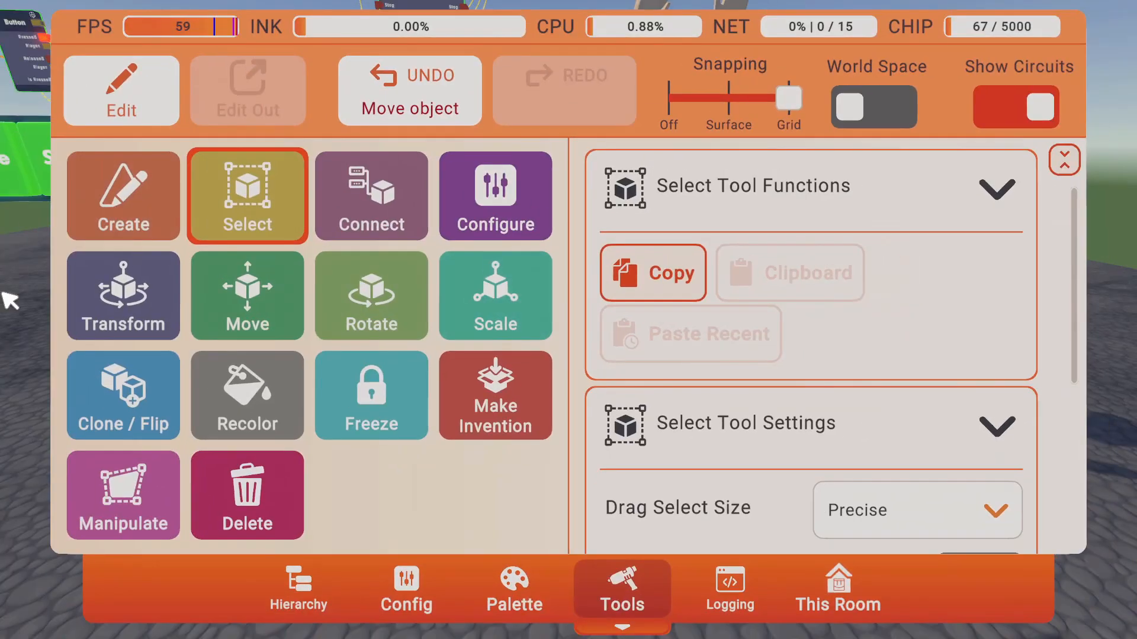
# Switch to the Move tool to arrange the Holotar Projector control chips.
pyautogui.click(123, 396)
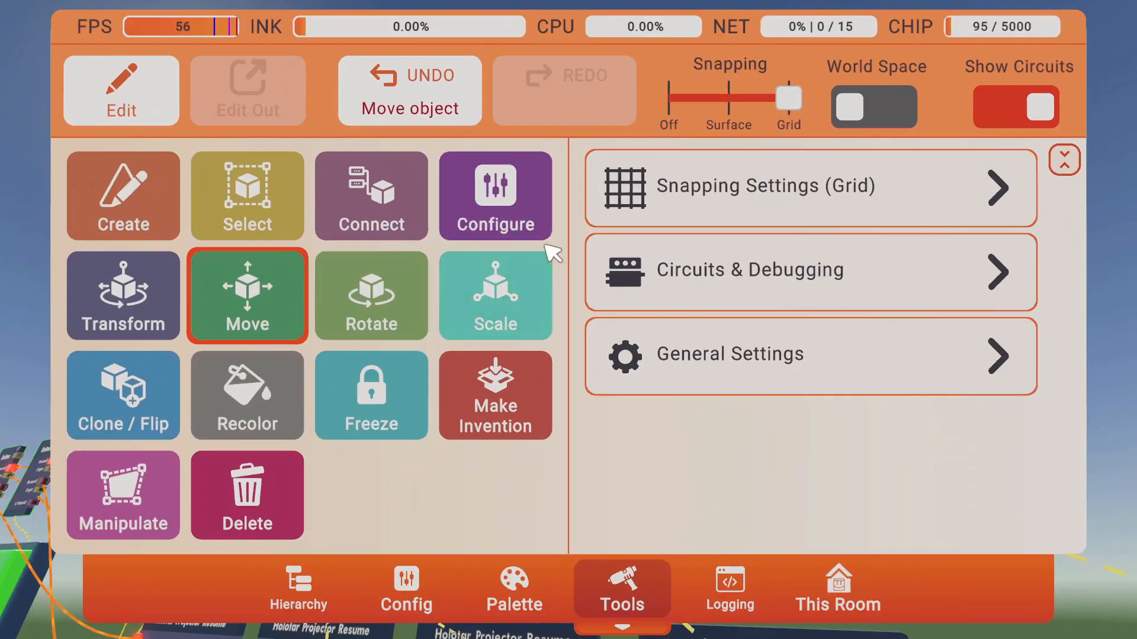
# Change the Holotar Projector's Attachment Mode from Detached to attach it to the Rotator.
pyautogui.click(406, 589)
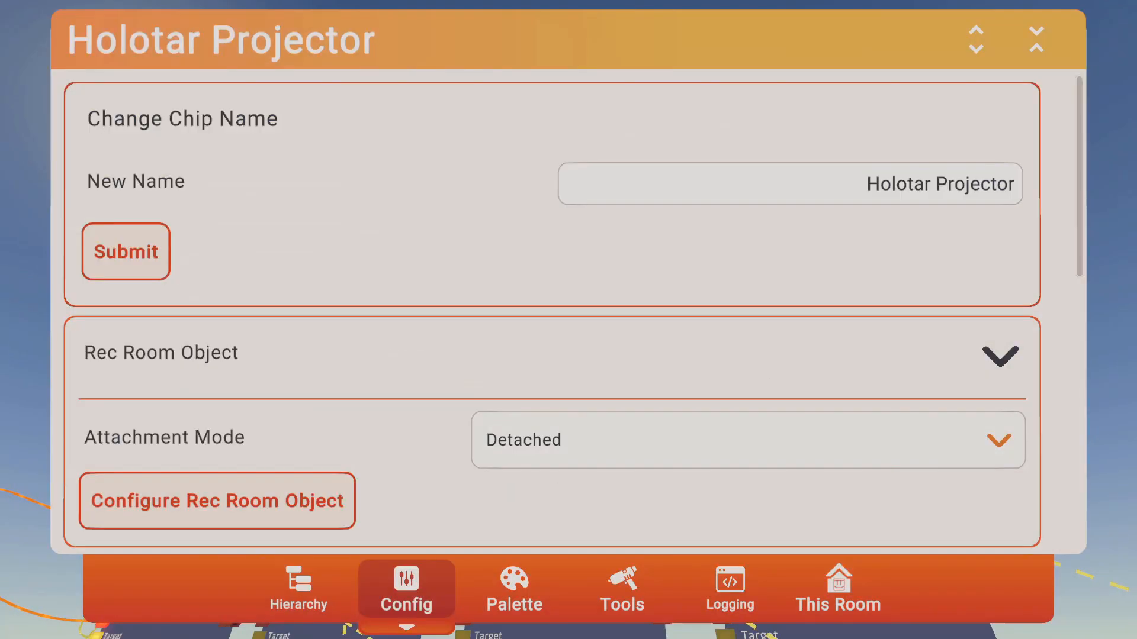
pyautogui.click(746, 440)
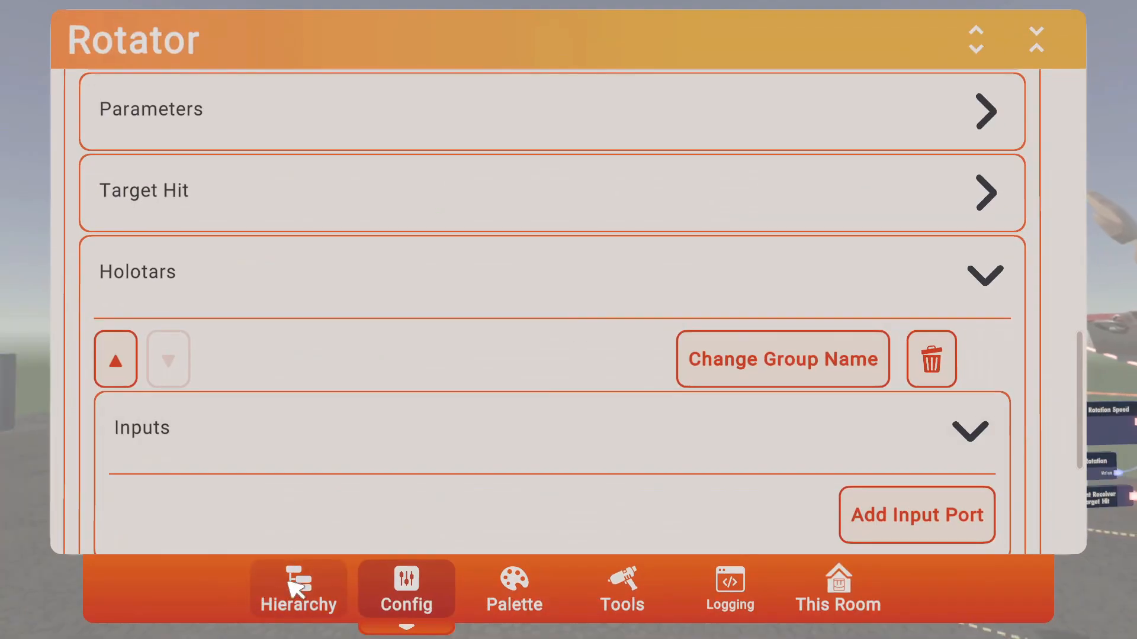
# Expand Rotator 1.62 in the Hierarchy to show its four nested Holotar Projectors.
pyautogui.click(299, 590)
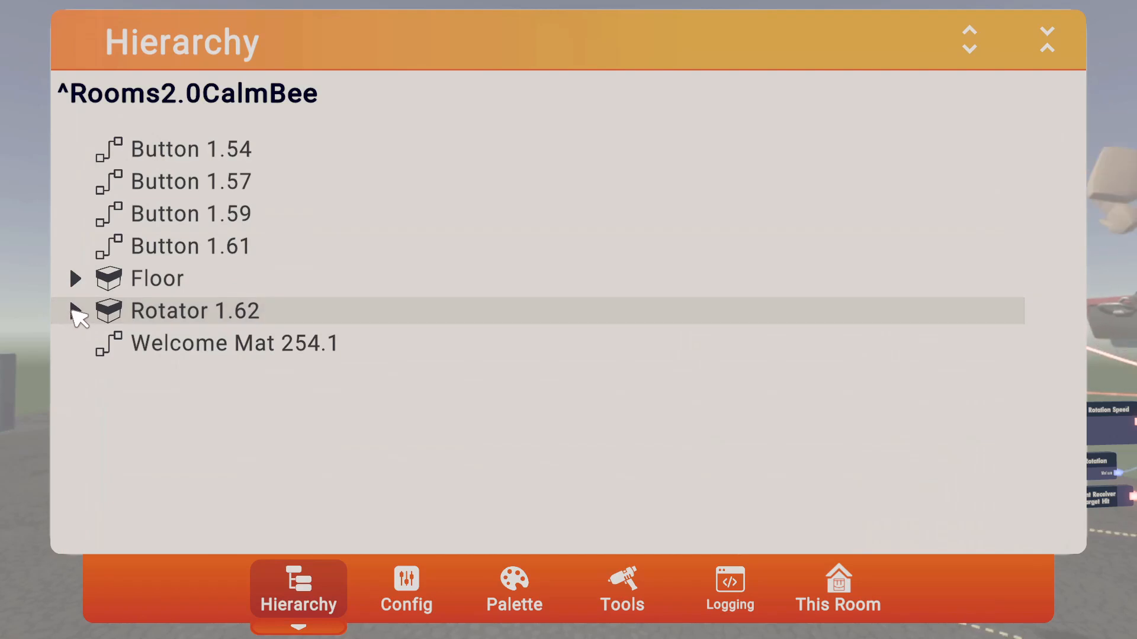
pyautogui.click(76, 311)
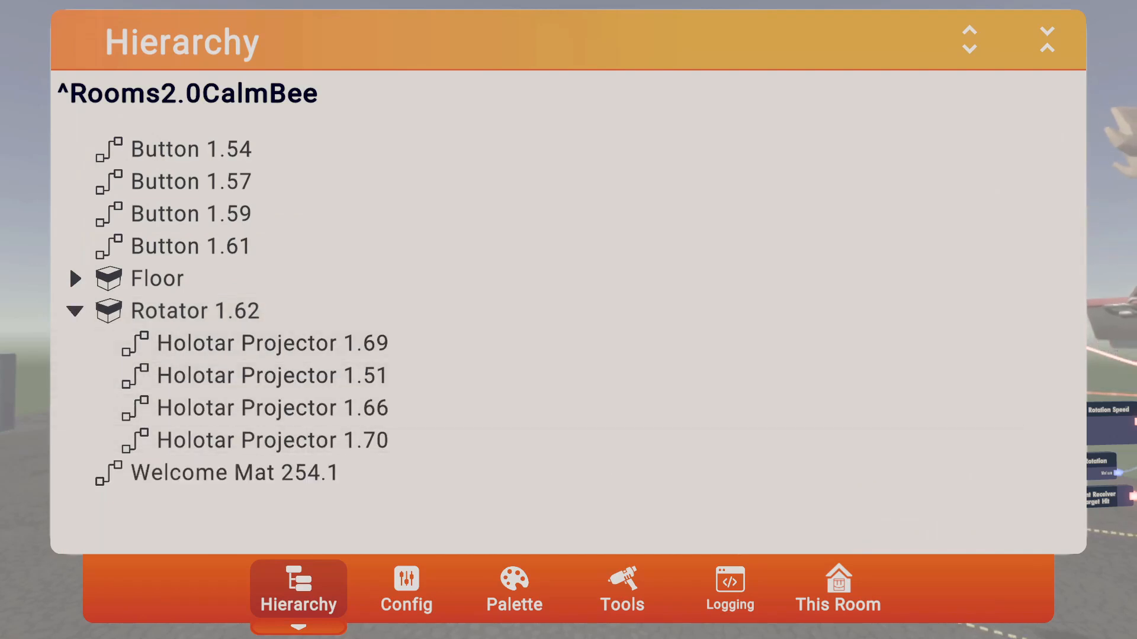
pyautogui.moveTo(79, 49)
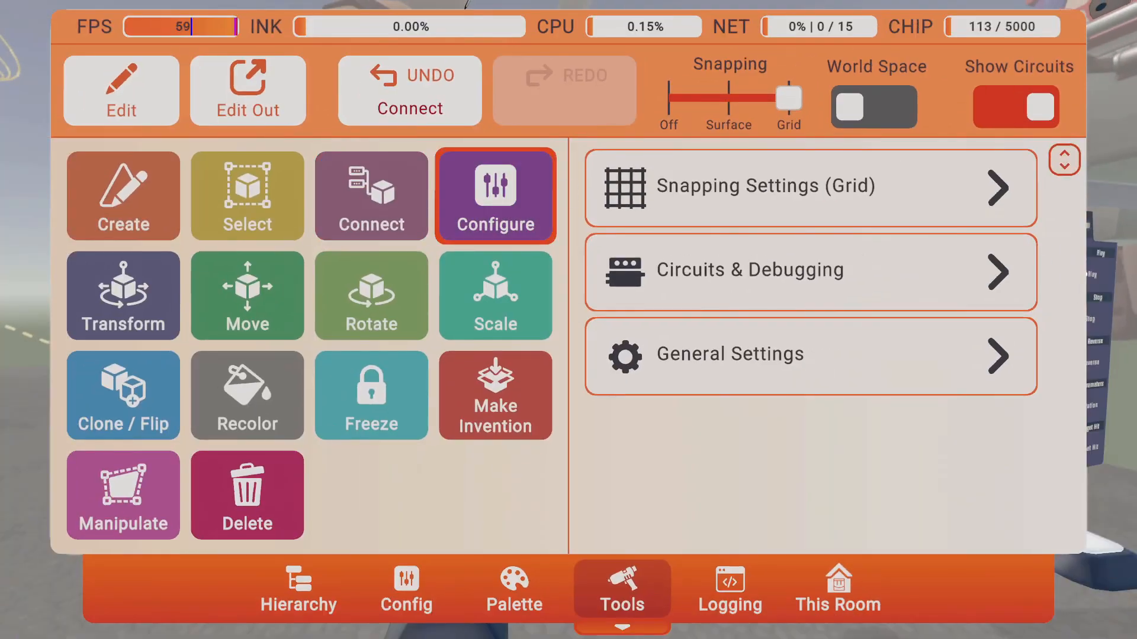
# Add a port group named HolotarMenu under the Rotator's Port Groups and submit it.
pyautogui.click(406, 589)
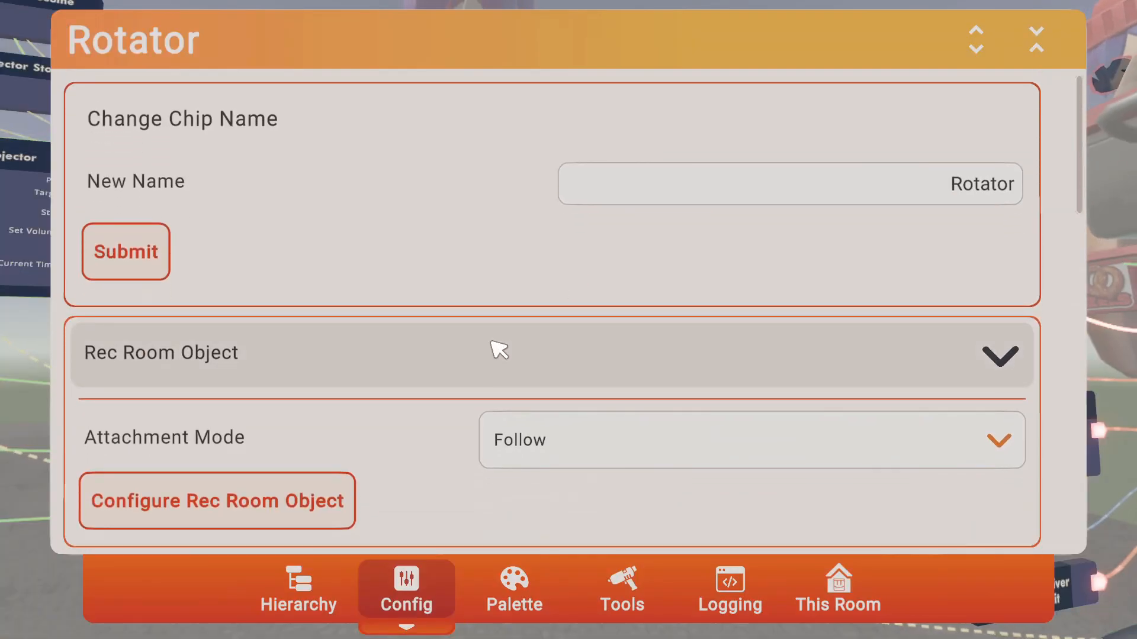
pyautogui.scroll(-3)
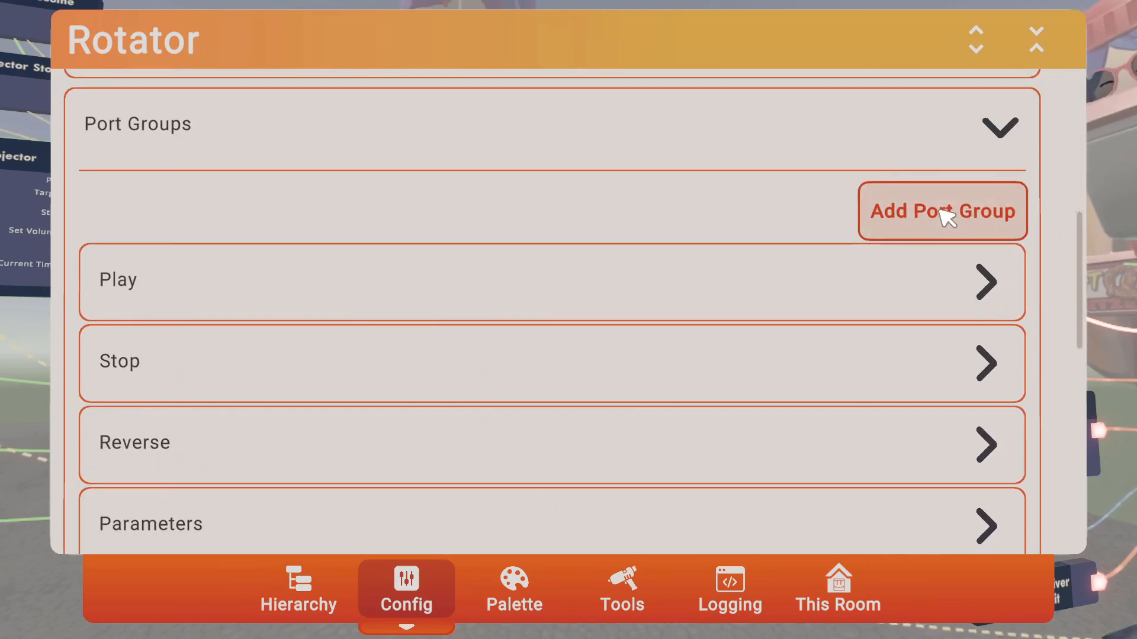
pyautogui.click(942, 211)
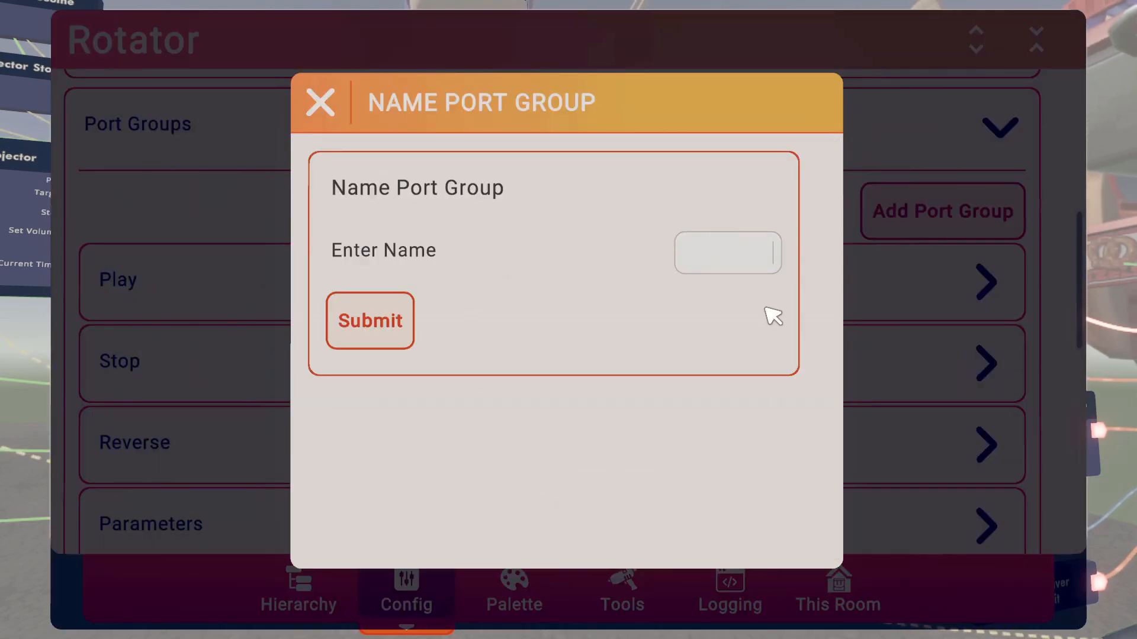
pyautogui.write('Holotar')
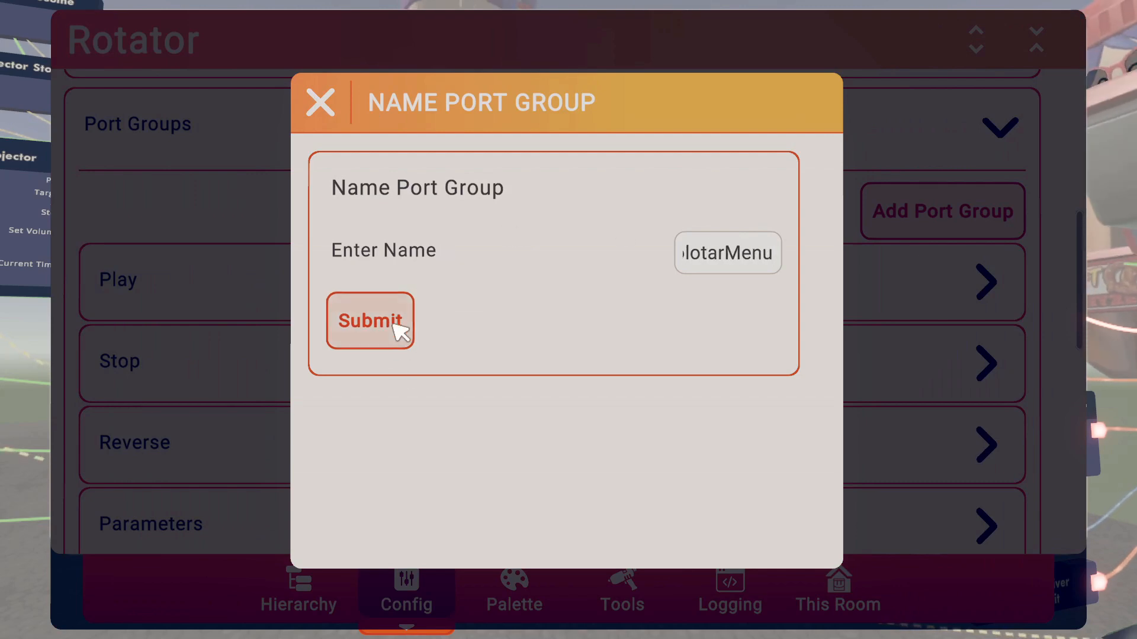
pyautogui.click(369, 321)
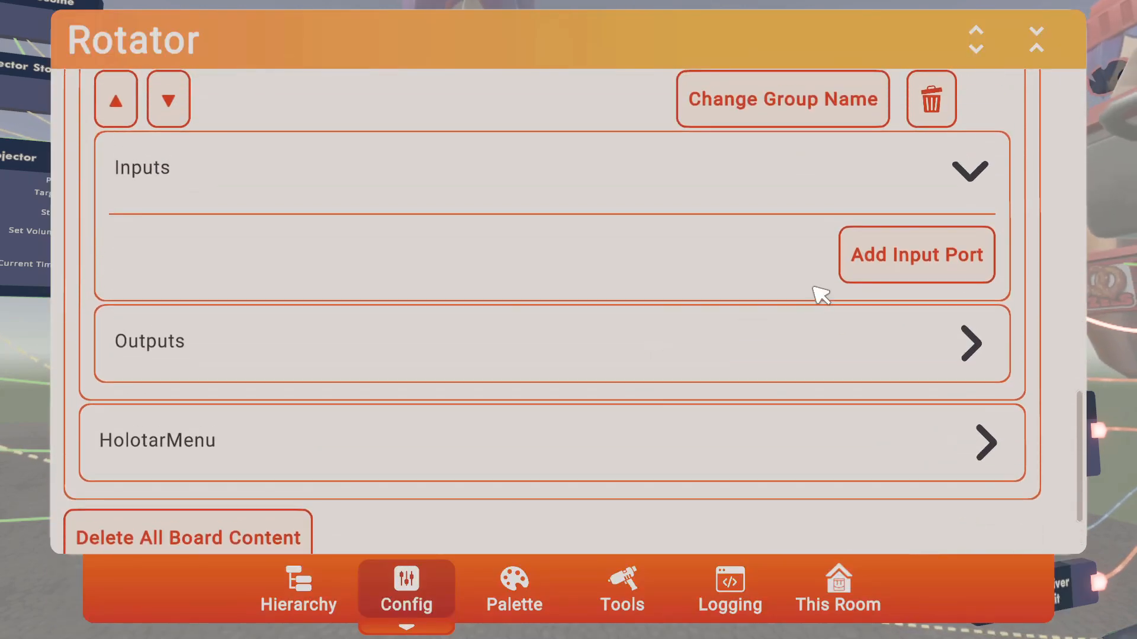
# Add four exec input ports named Play, Stop, Pause and Resume to the HolotarMenu group.
pyautogui.click(917, 254)
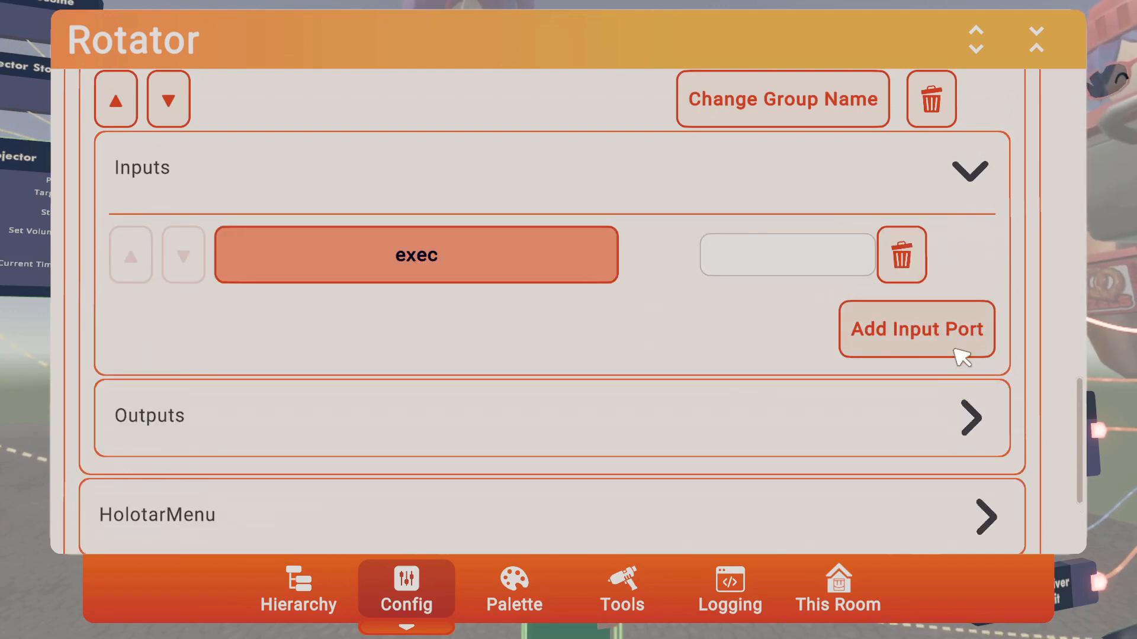
pyautogui.click(916, 329)
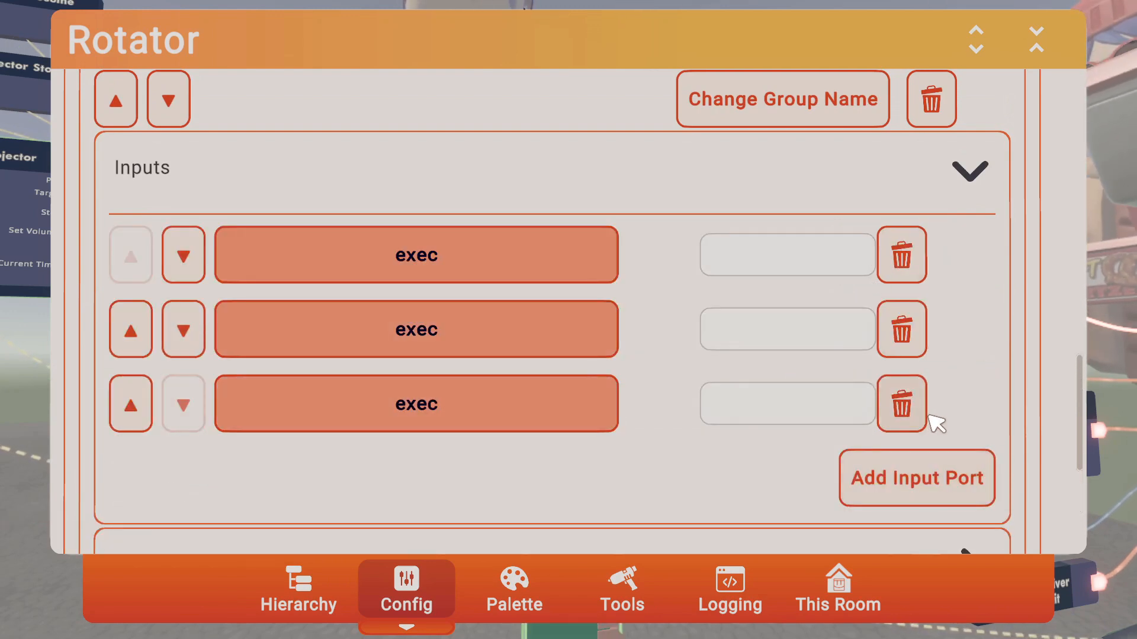
pyautogui.click(917, 477)
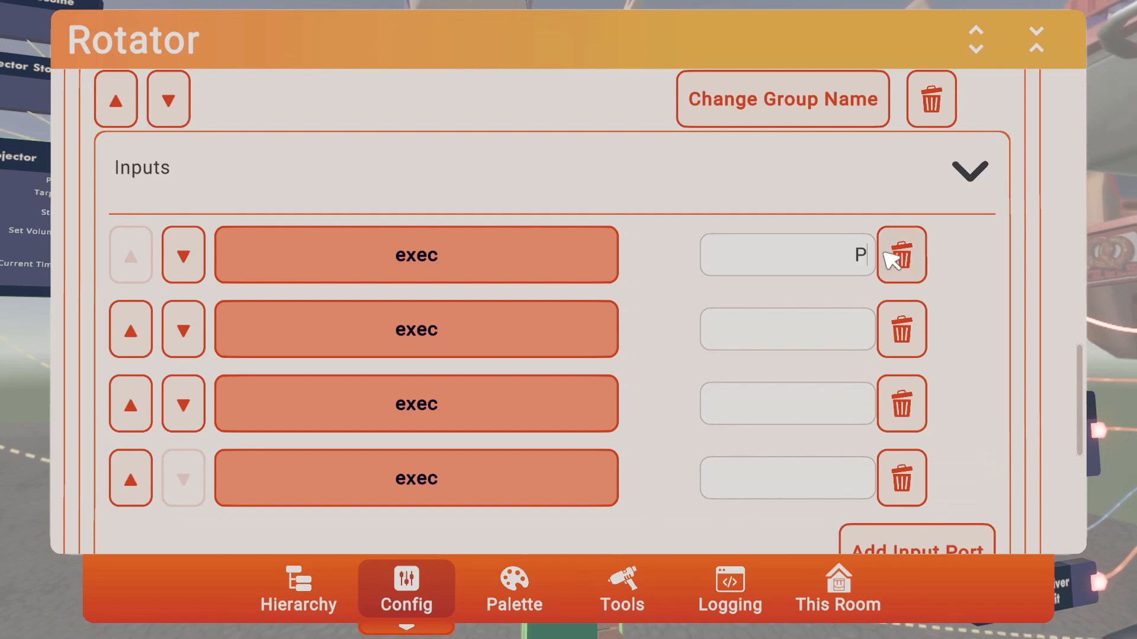
pyautogui.write('lay')
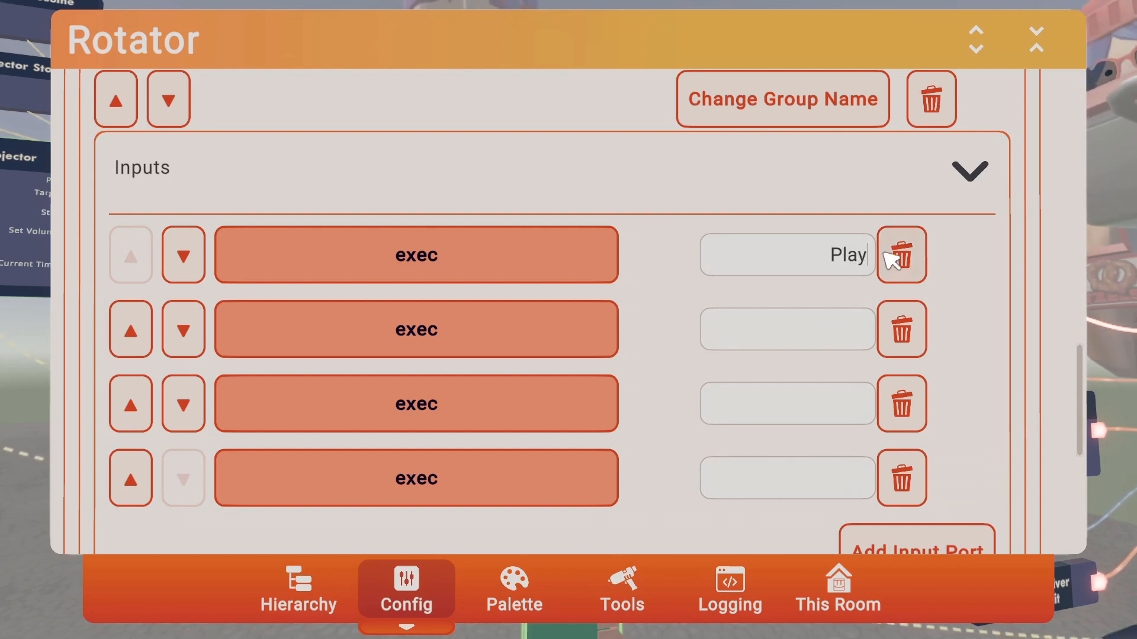
pyautogui.write('S')
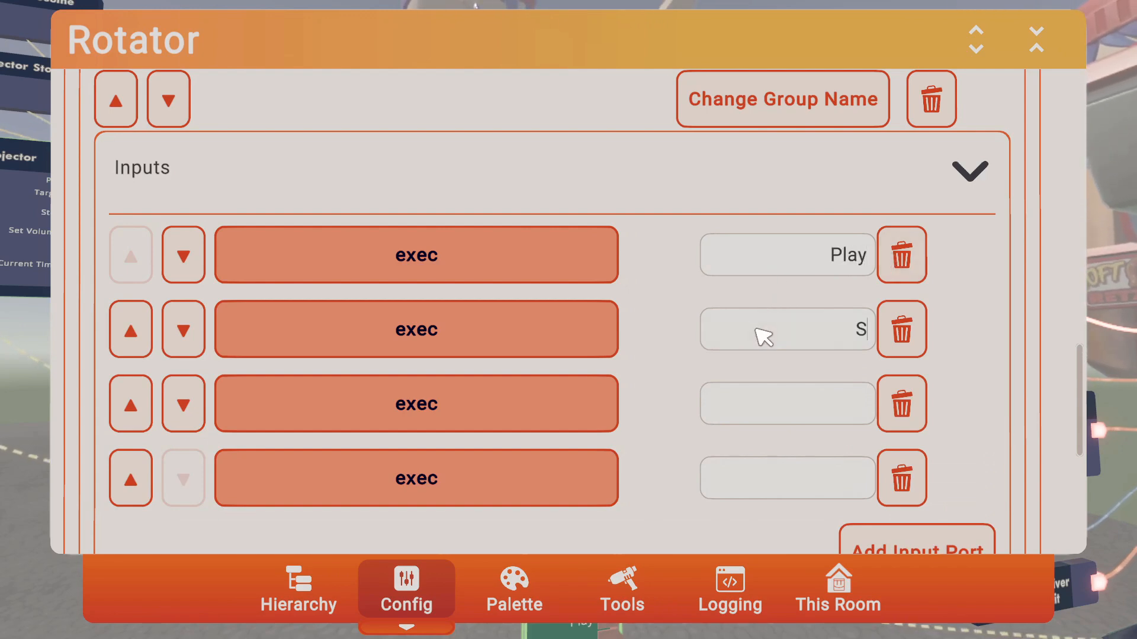
pyautogui.write('top')
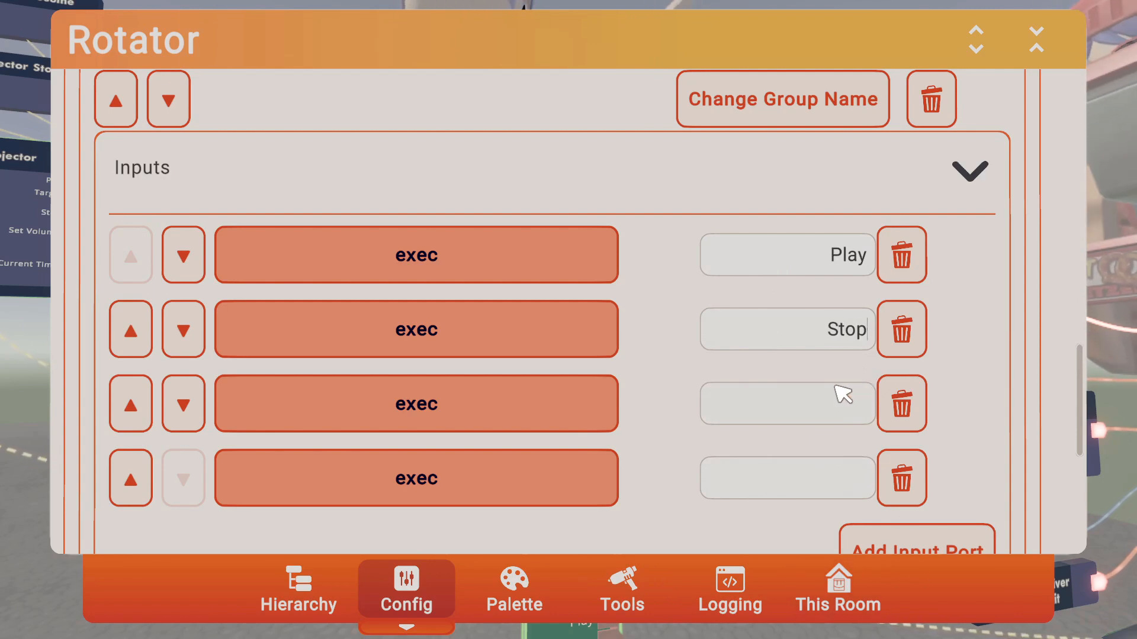
pyautogui.write('Pause')
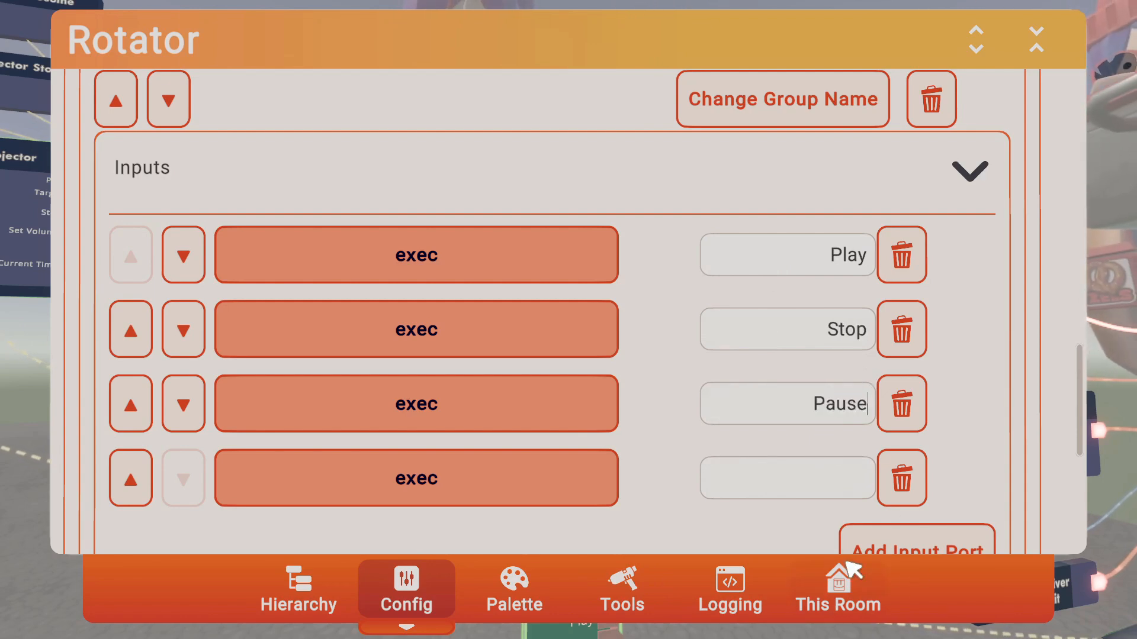
pyautogui.write('Resume')
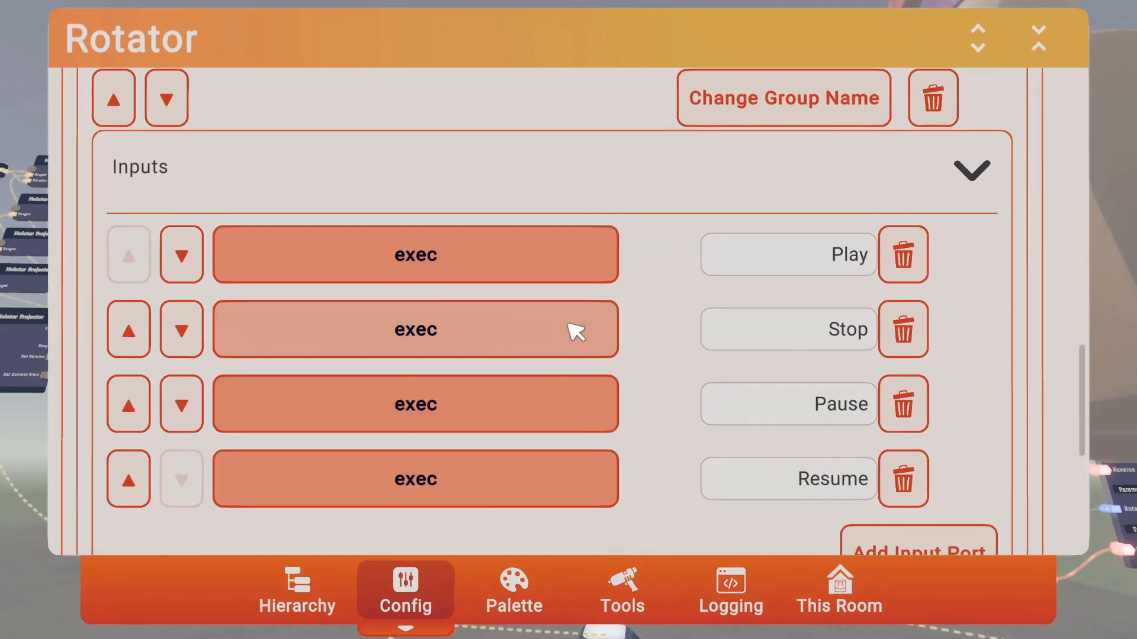
pyautogui.click(622, 594)
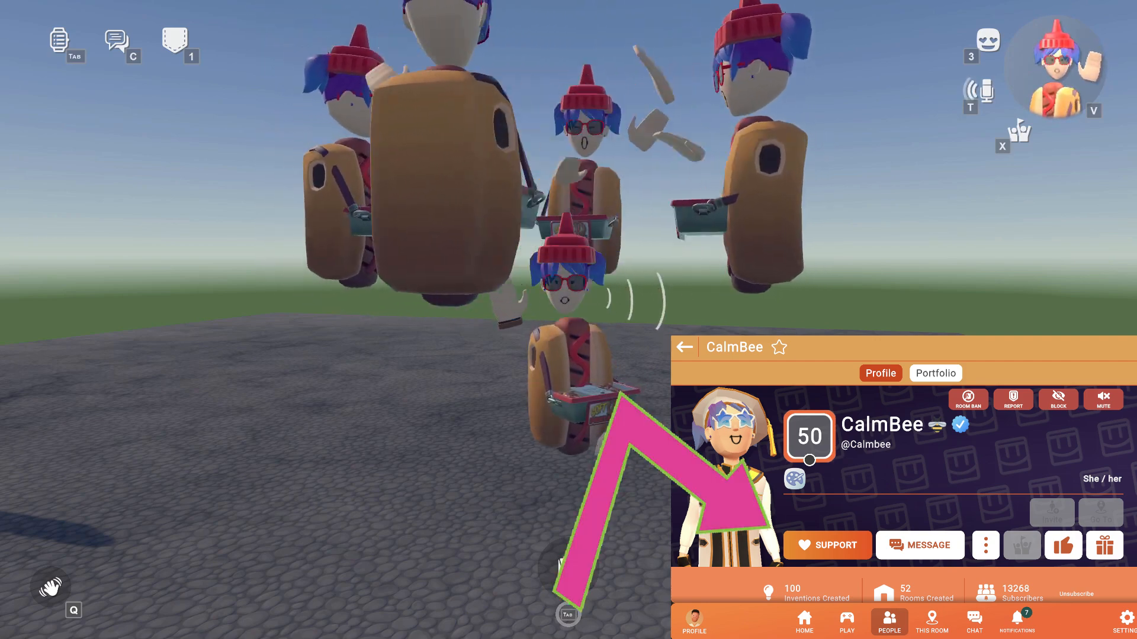
# Trigger Play so the four Holotar Projectors perform the dance recording in their ring.
pyautogui.click(686, 347)
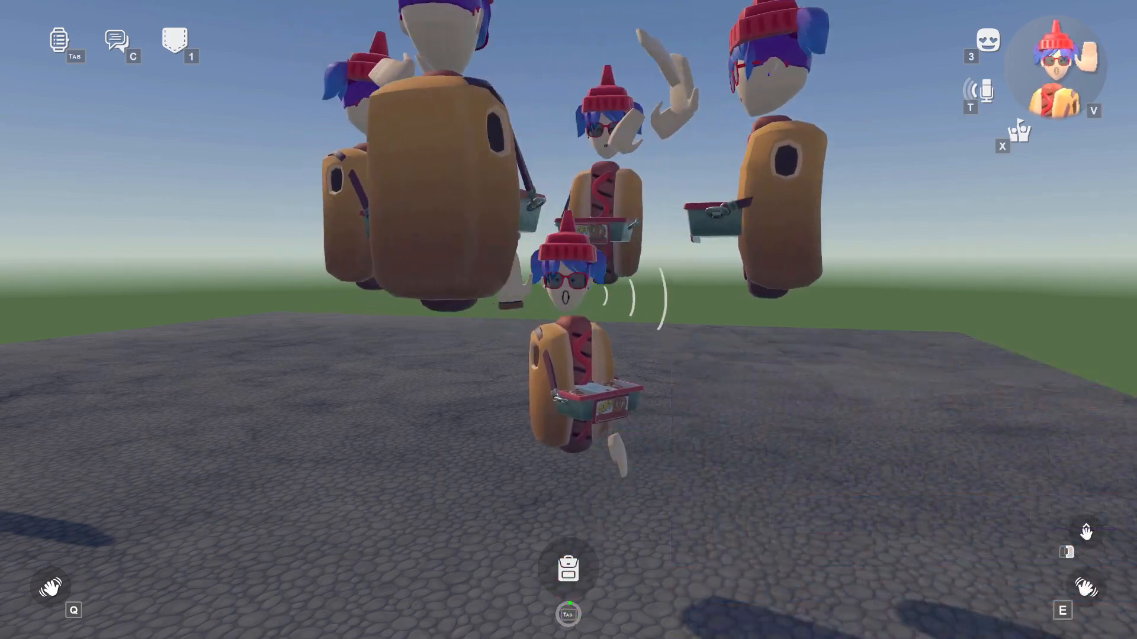